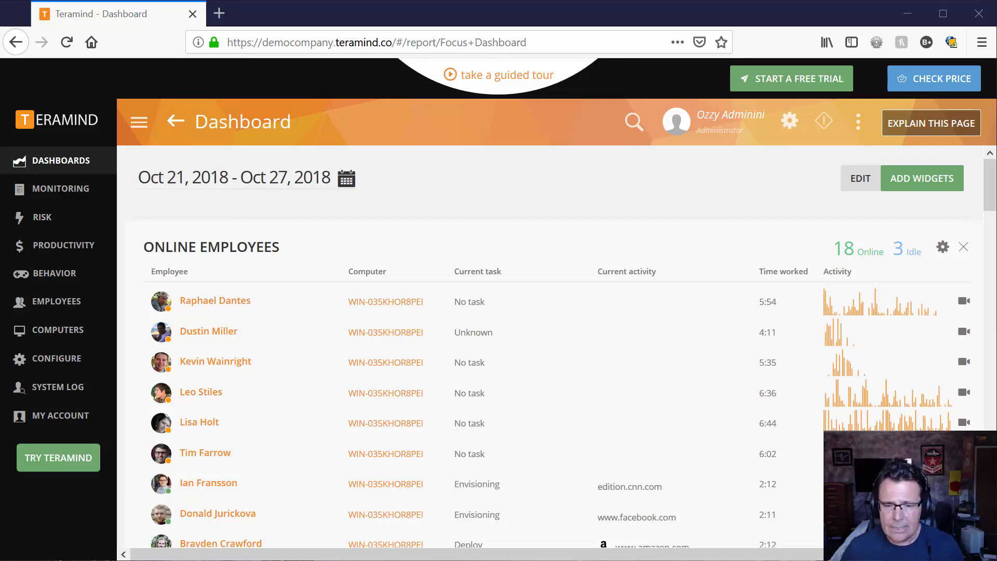
Browse the dashboards, ending on the Online Employees dashboard.
left_click(61, 160)
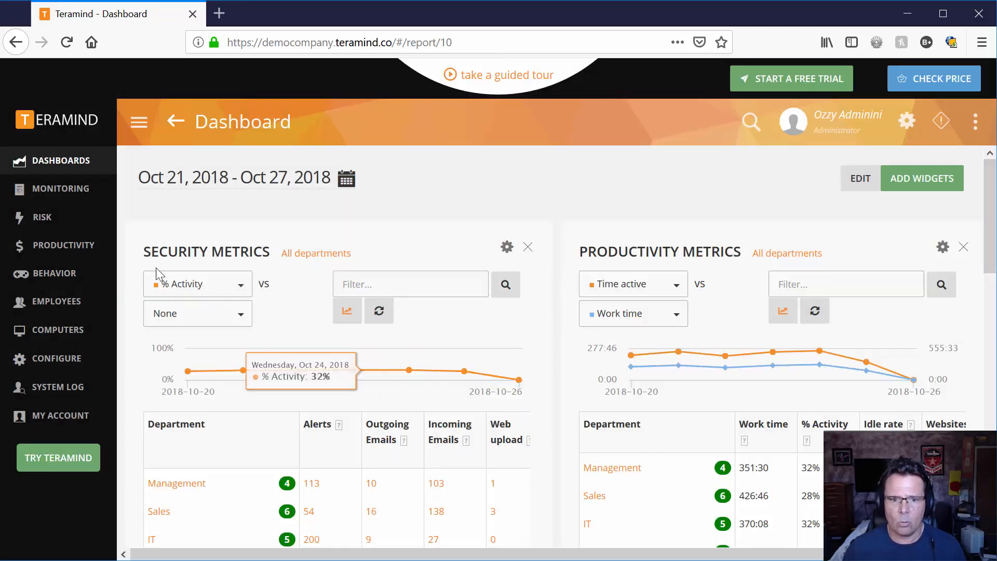
left_click(60, 188)
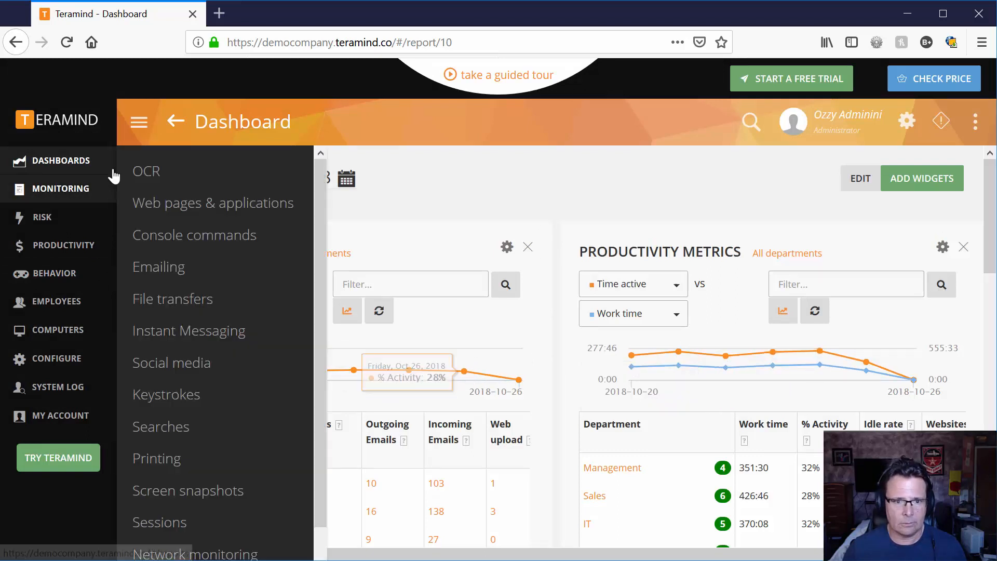
left_click(63, 160)
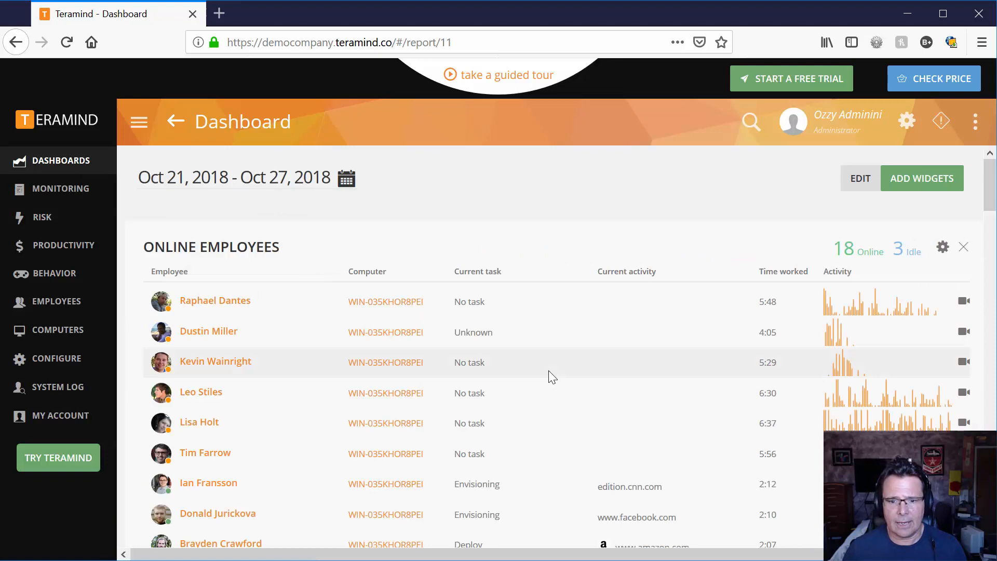
scroll("down", 3)
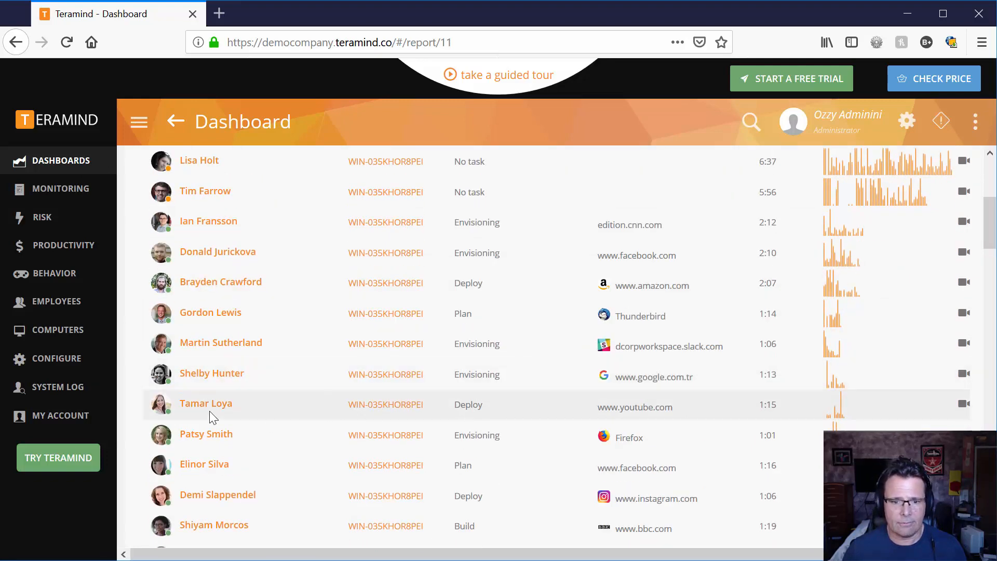
Open the employee's activity page and replay the recording of her 16:56 YouTube visit.
left_click(206, 403)
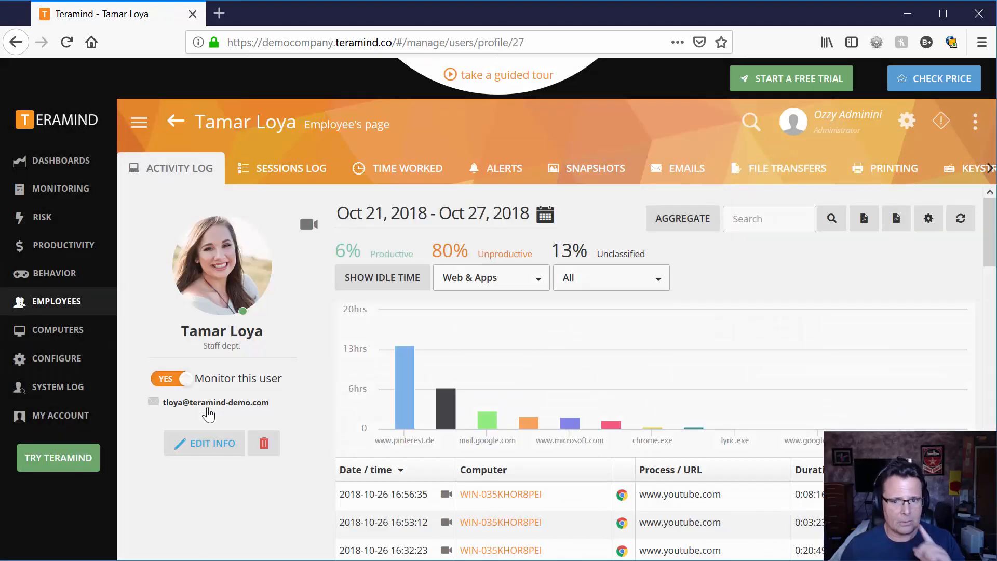
mouse_move(609, 421)
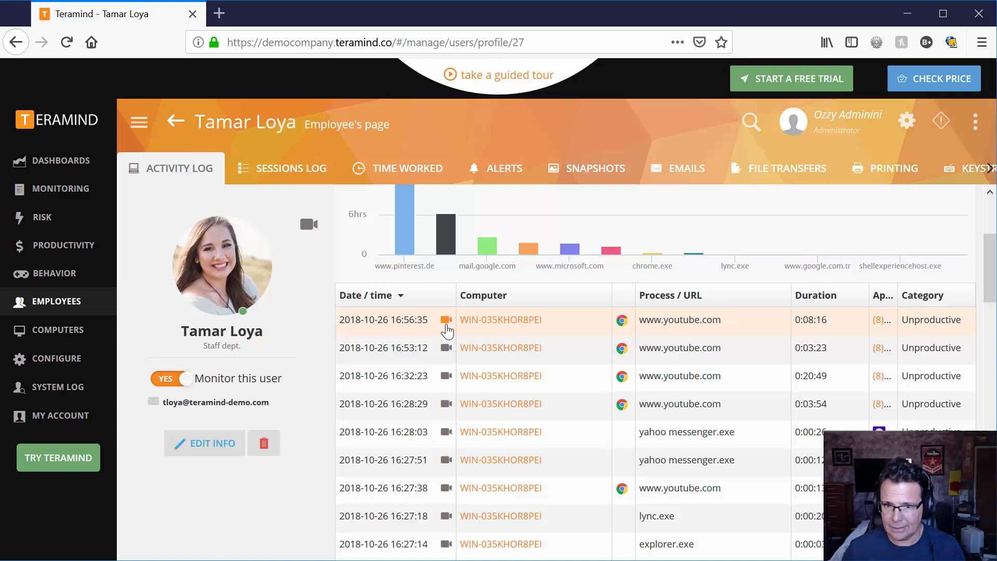
left_click(445, 320)
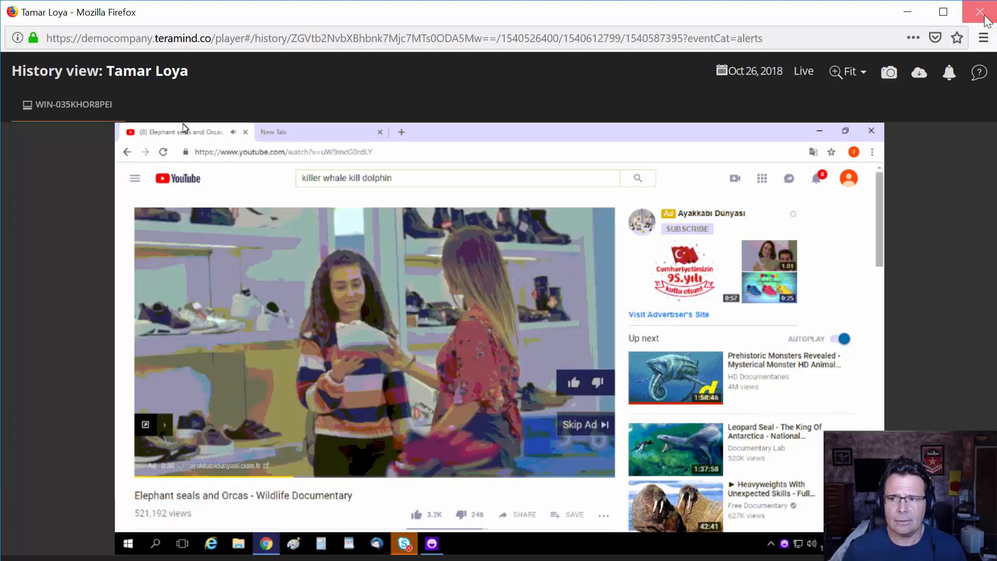
Close the playback and view the Web pages & applications report.
left_click(984, 12)
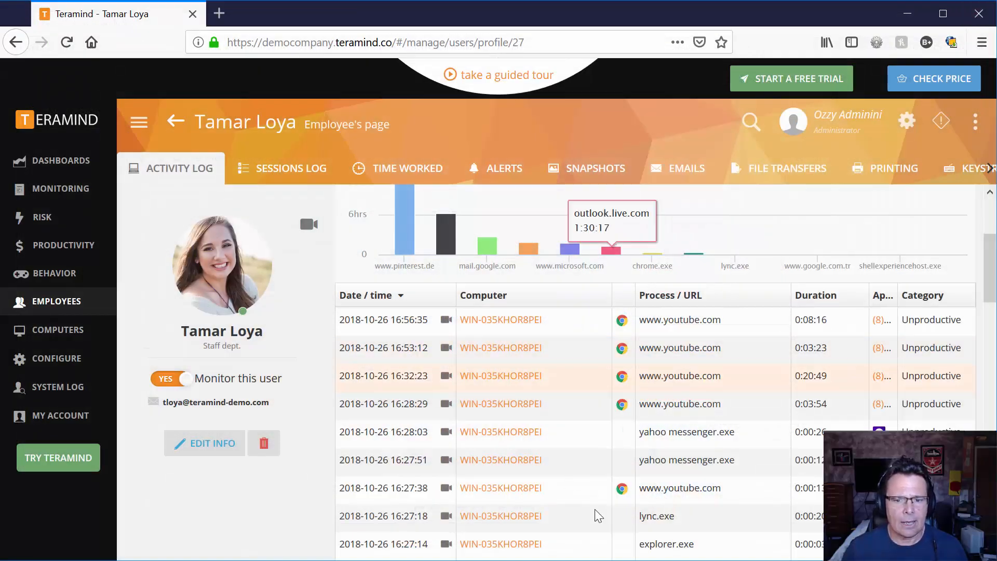
mouse_move(95, 204)
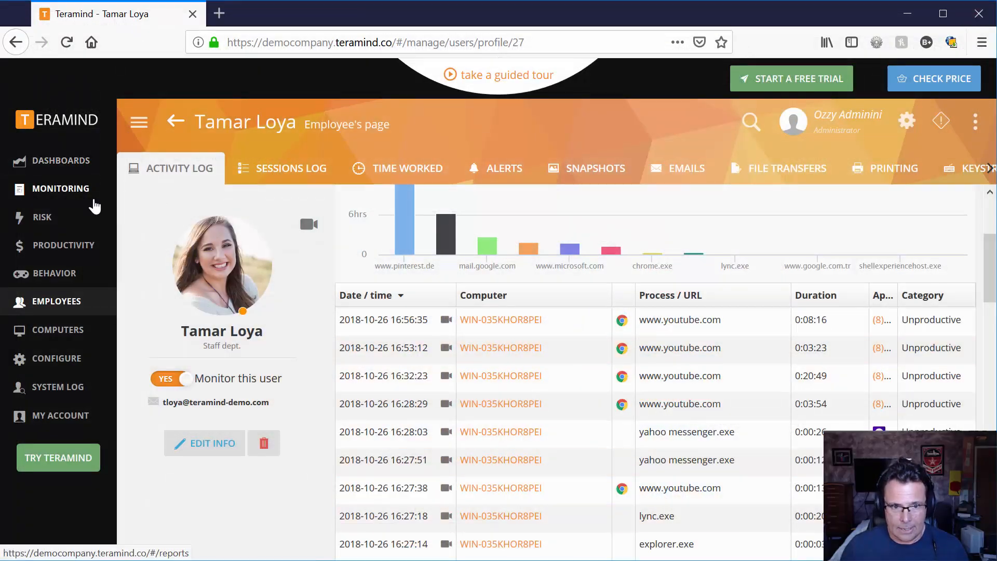
left_click(64, 188)
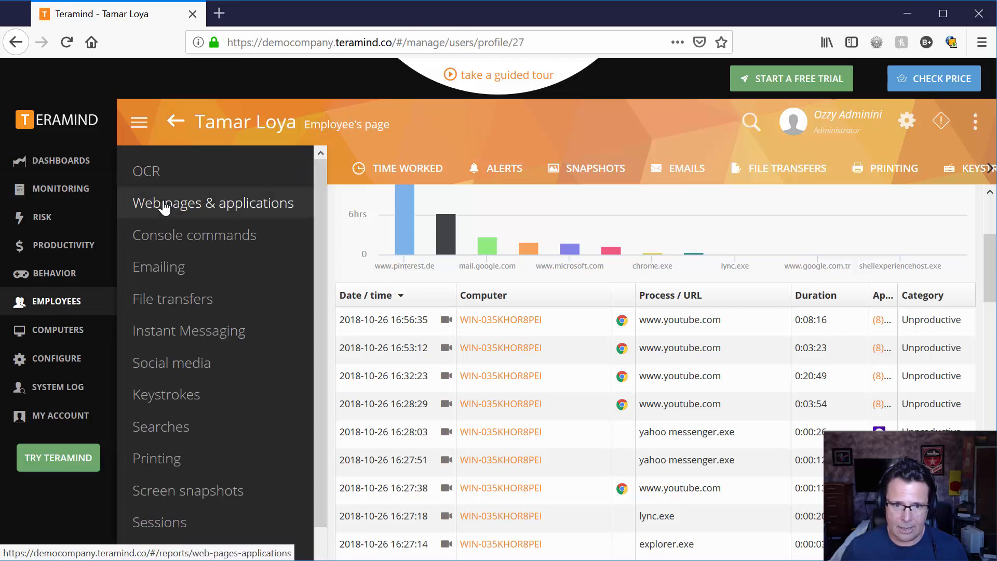
mouse_move(172, 211)
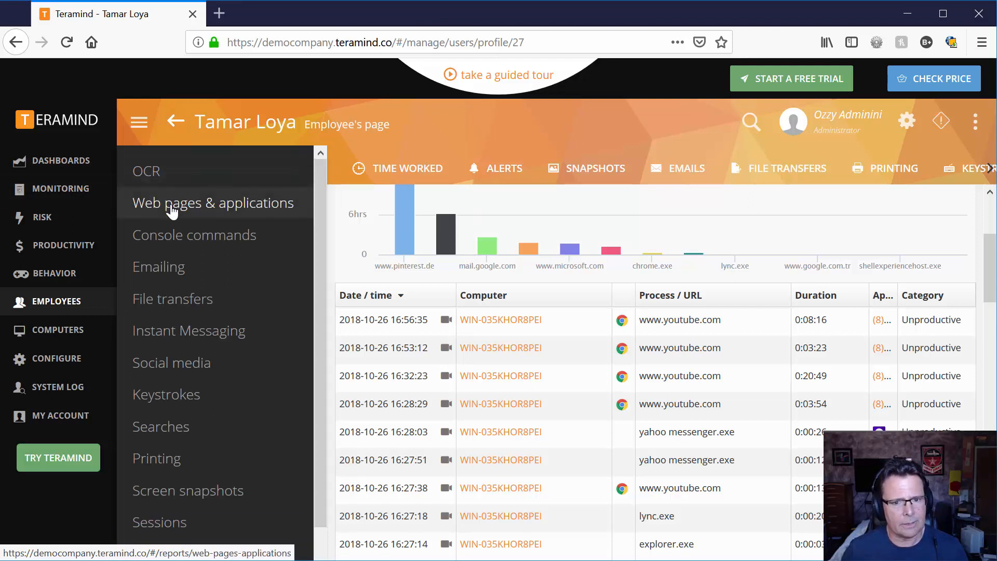
left_click(212, 202)
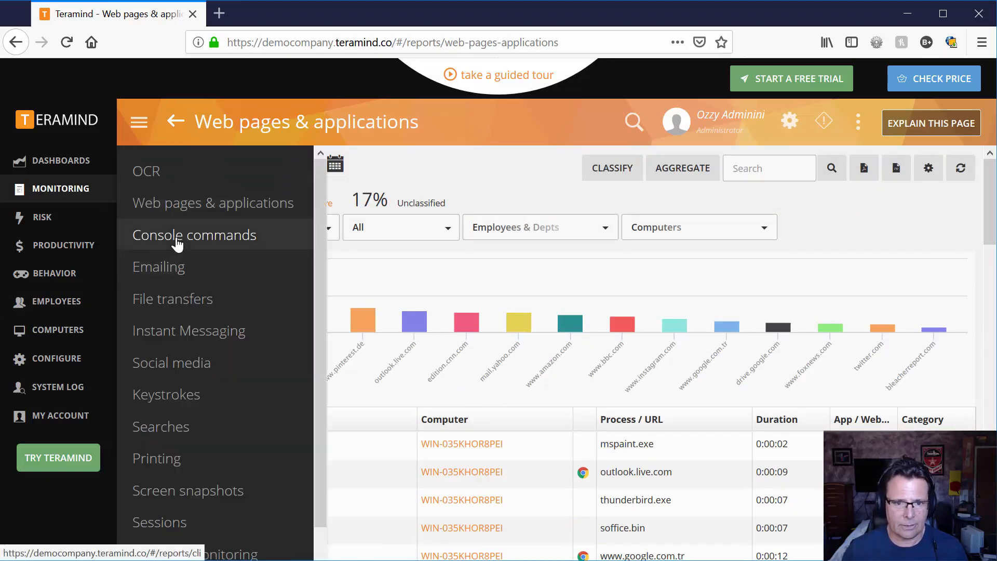
Review the Console commands report, then head to the Emailing report.
left_click(194, 234)
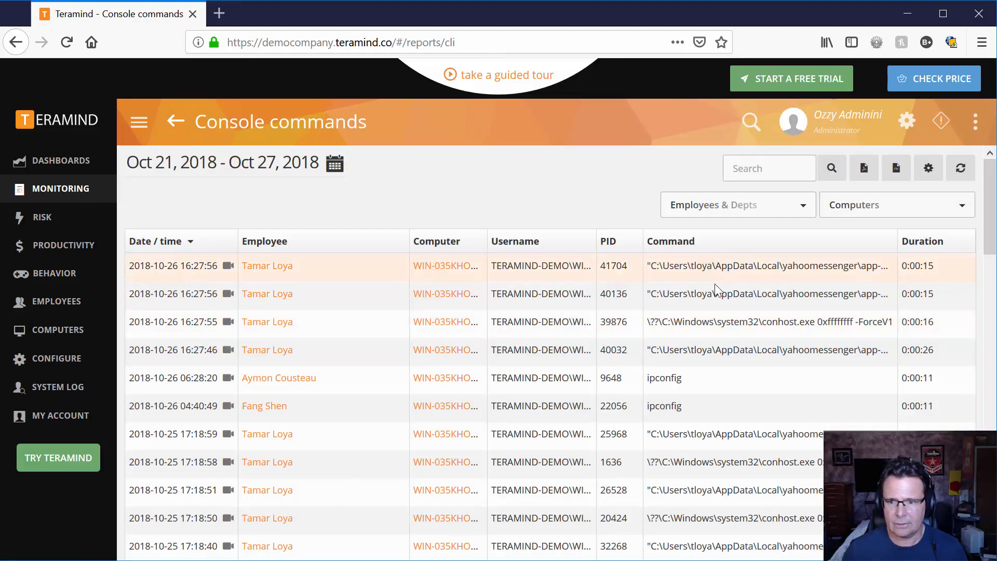
scroll("down", 3)
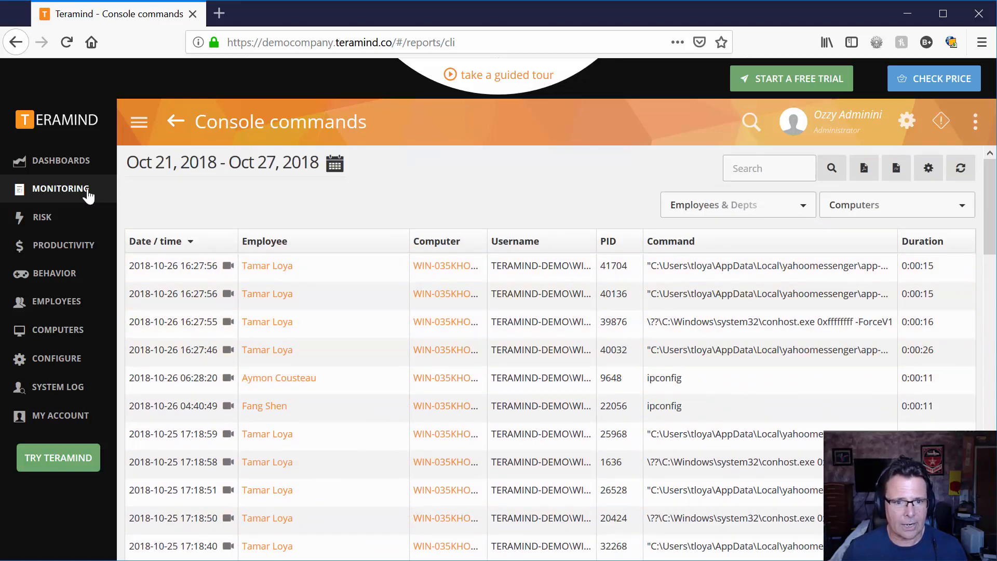
left_click(60, 159)
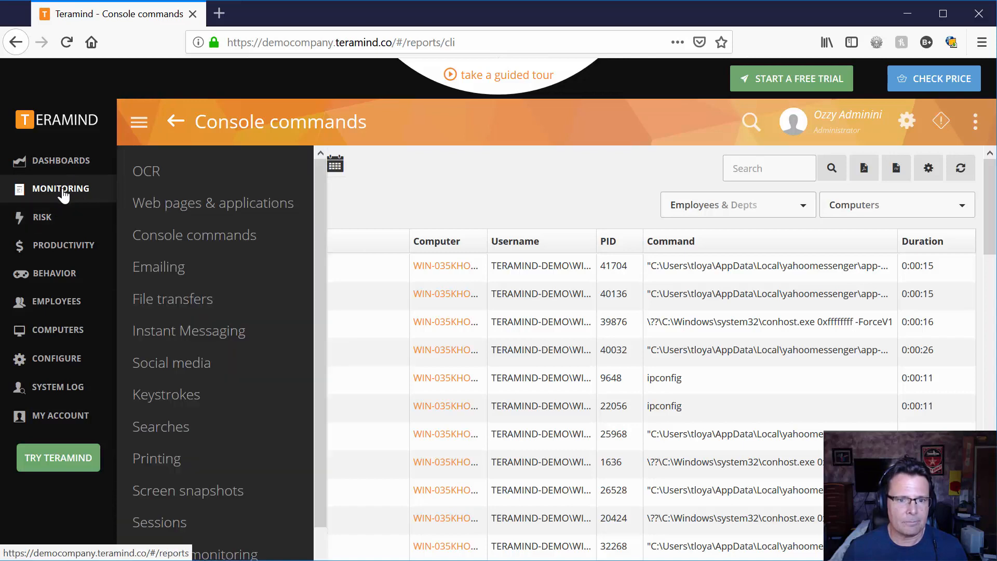
left_click(157, 267)
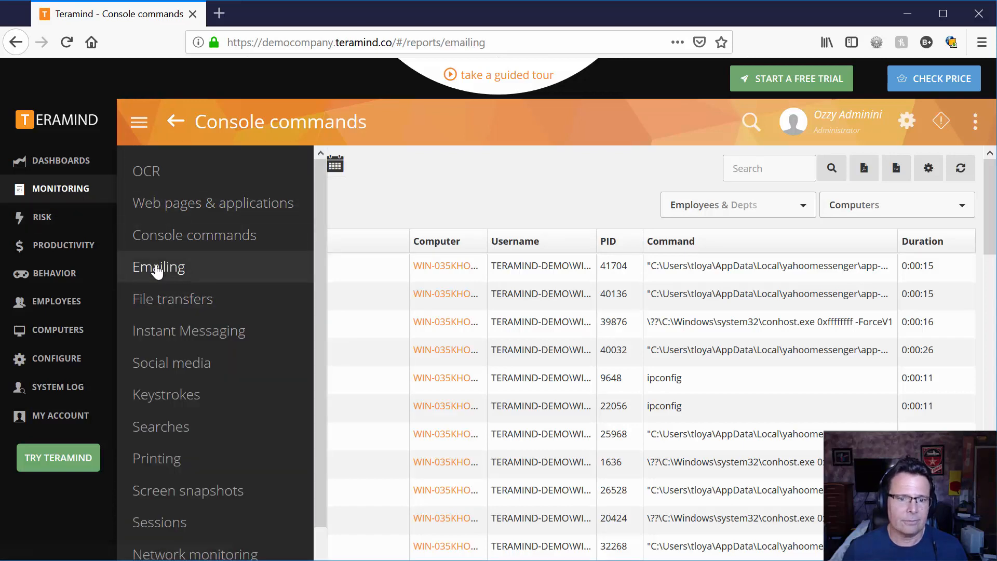
Look over the Emailing report, then scroll through the File transfers report.
left_click(158, 267)
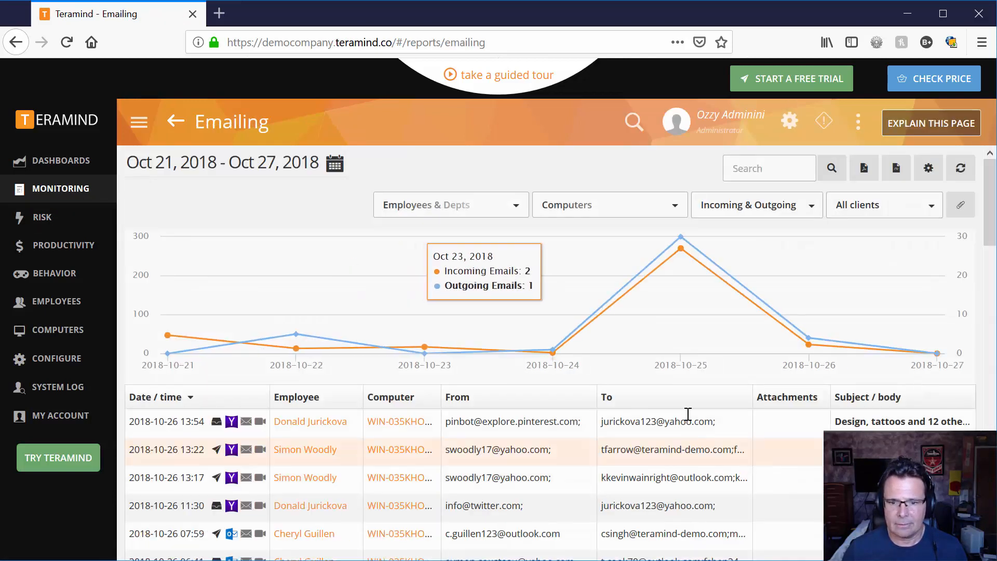
scroll("down", 3)
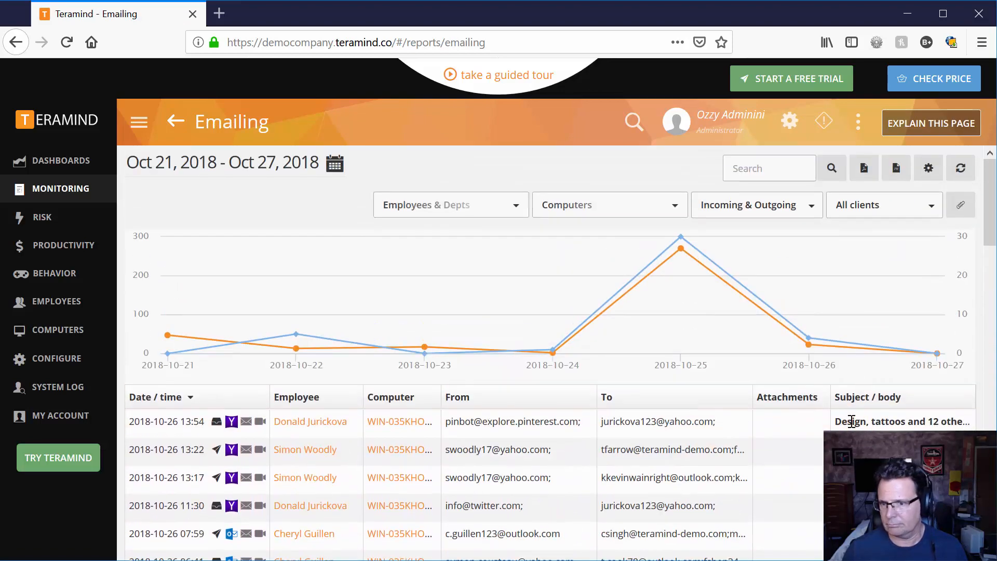
mouse_move(138, 121)
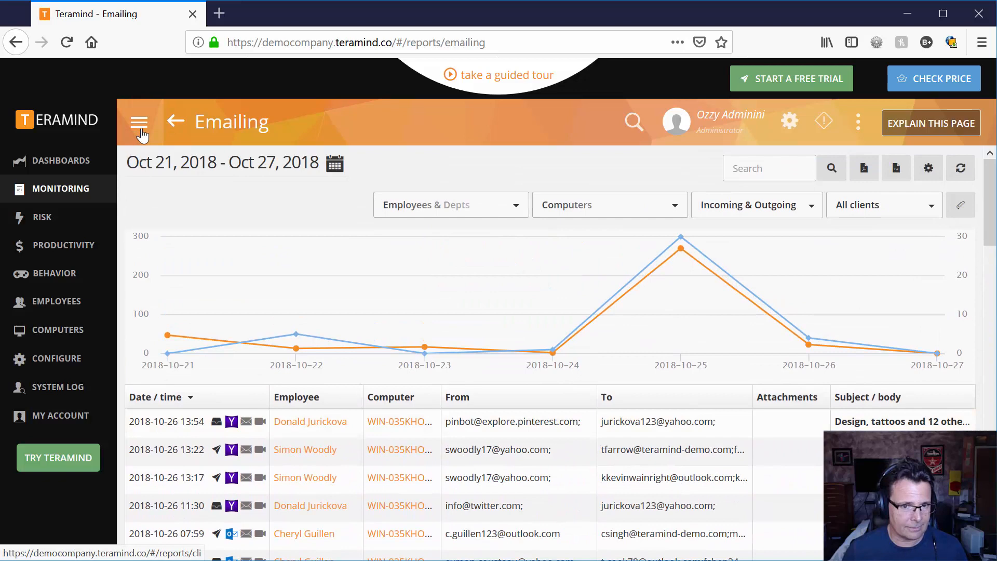
left_click(140, 121)
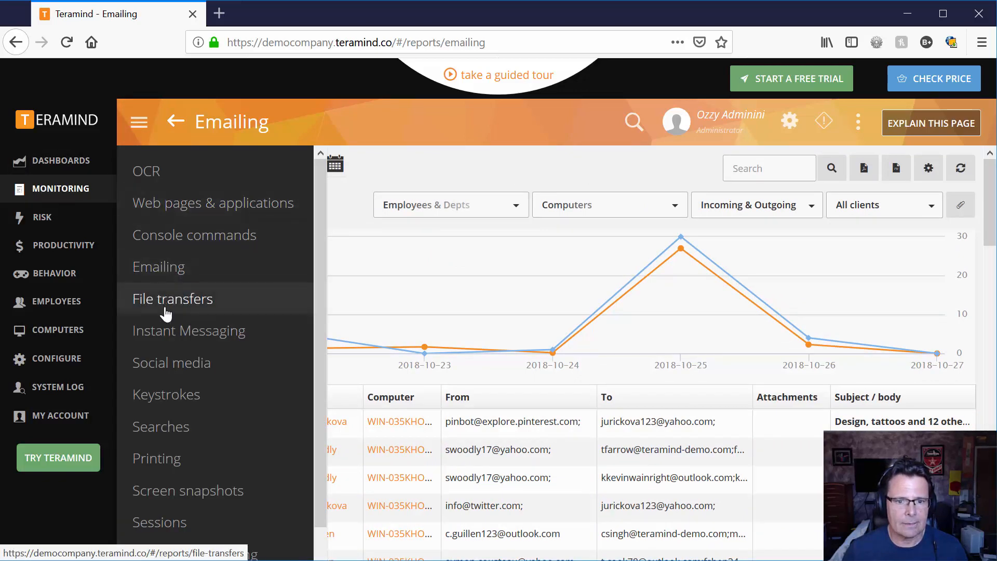
left_click(173, 299)
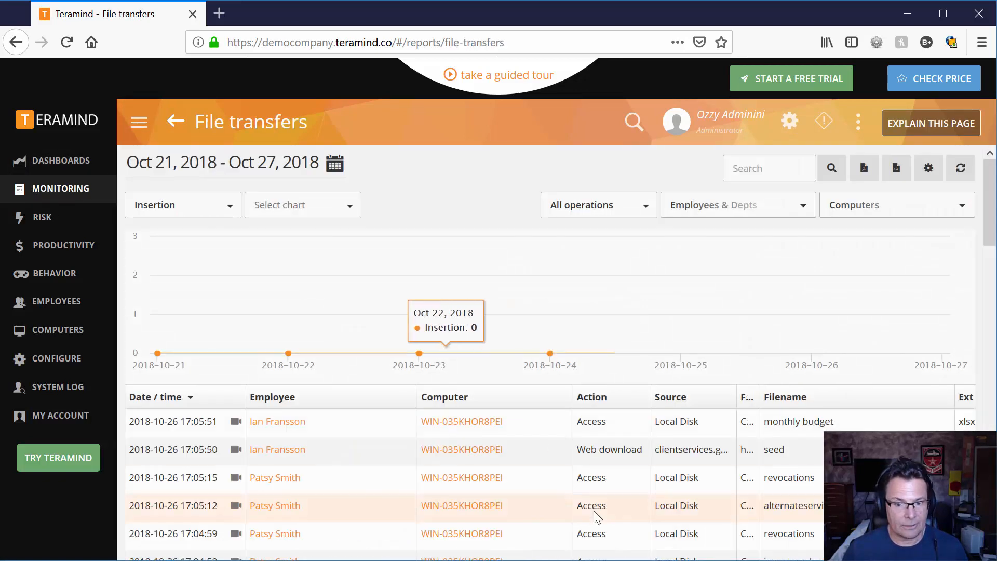
scroll("down", 3)
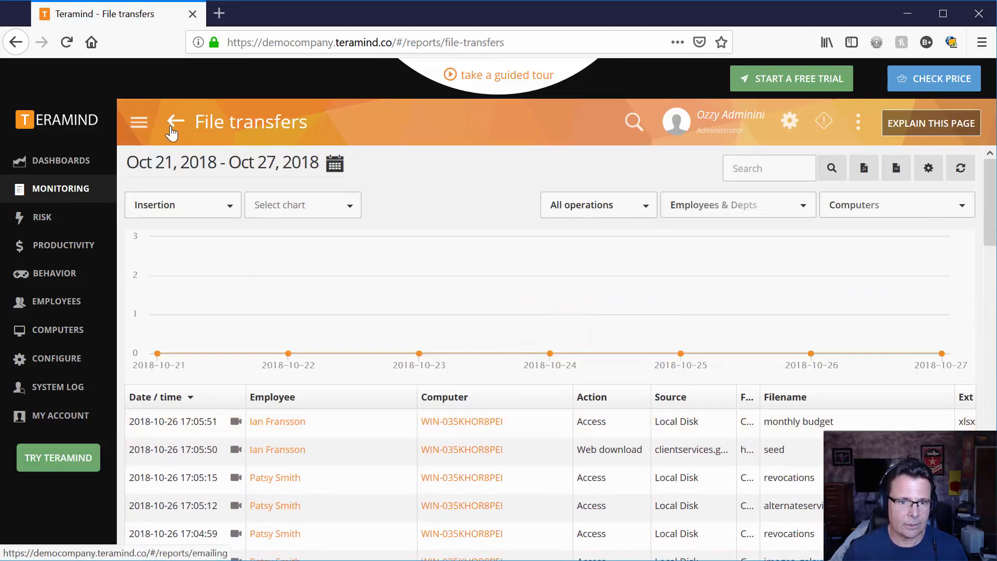
Review the Keystrokes report of what employees typed, then return to the Emailing report.
left_click(175, 122)
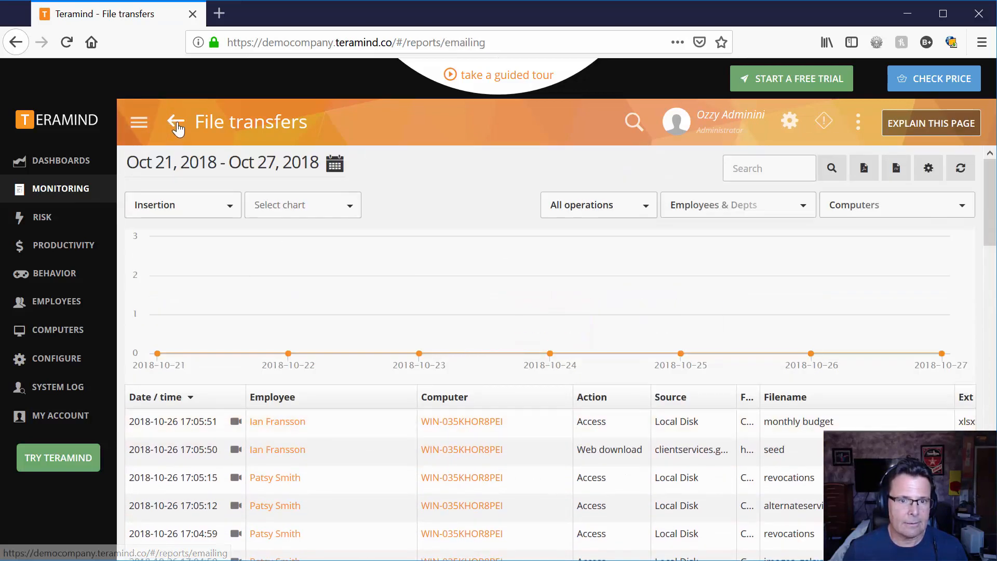
left_click(139, 122)
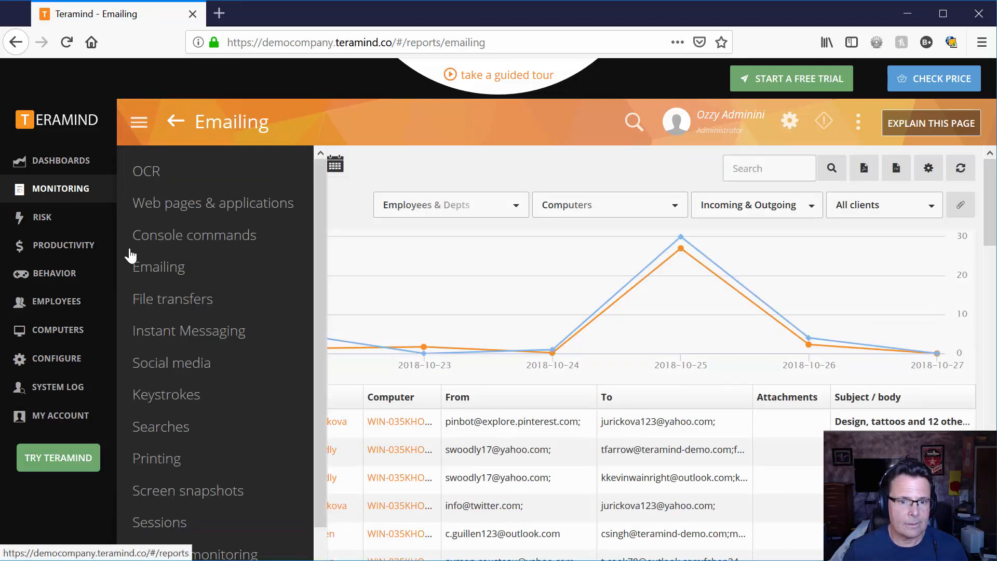
mouse_move(166, 359)
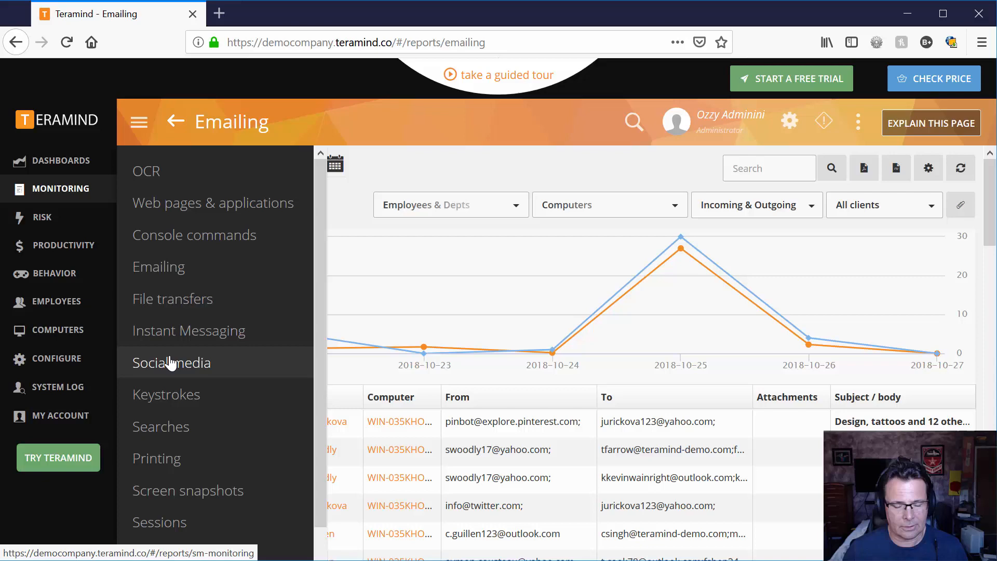
left_click(166, 395)
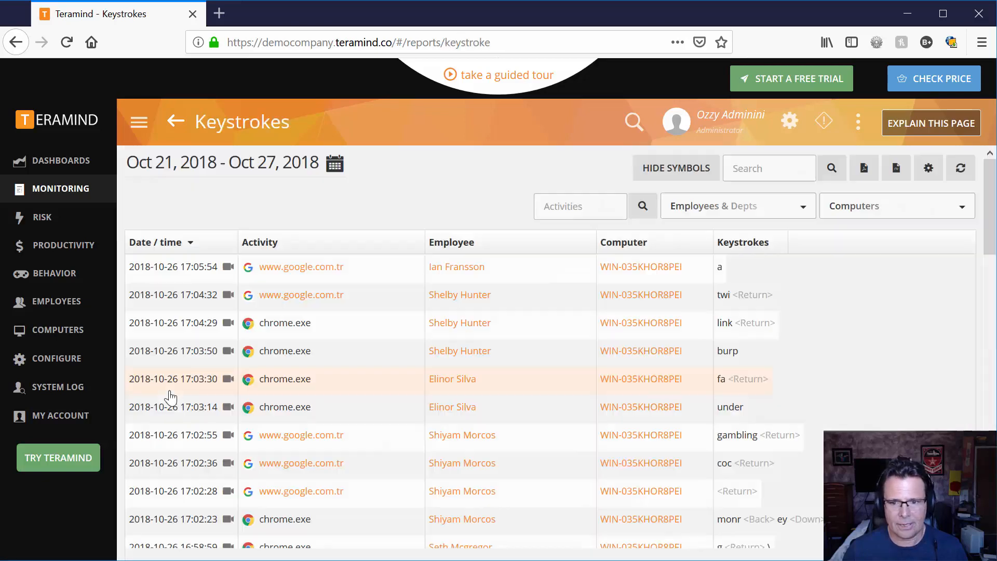
scroll("down", 3)
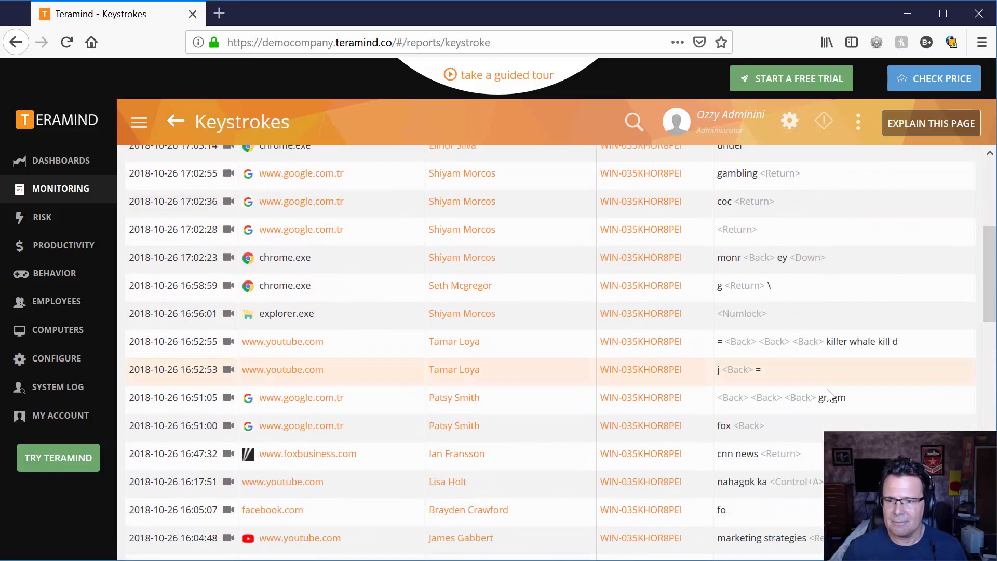
scroll("down", 3)
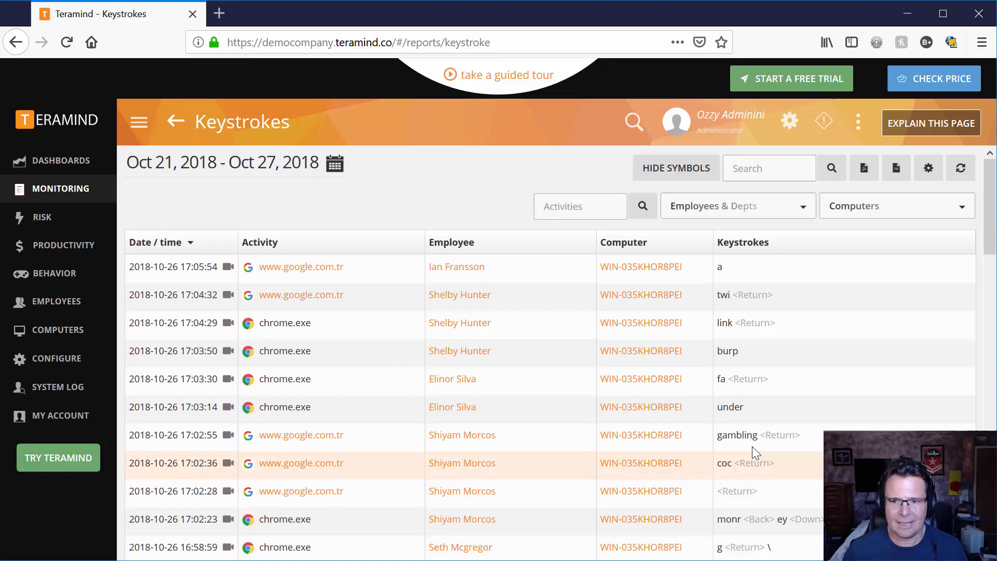
left_click(63, 245)
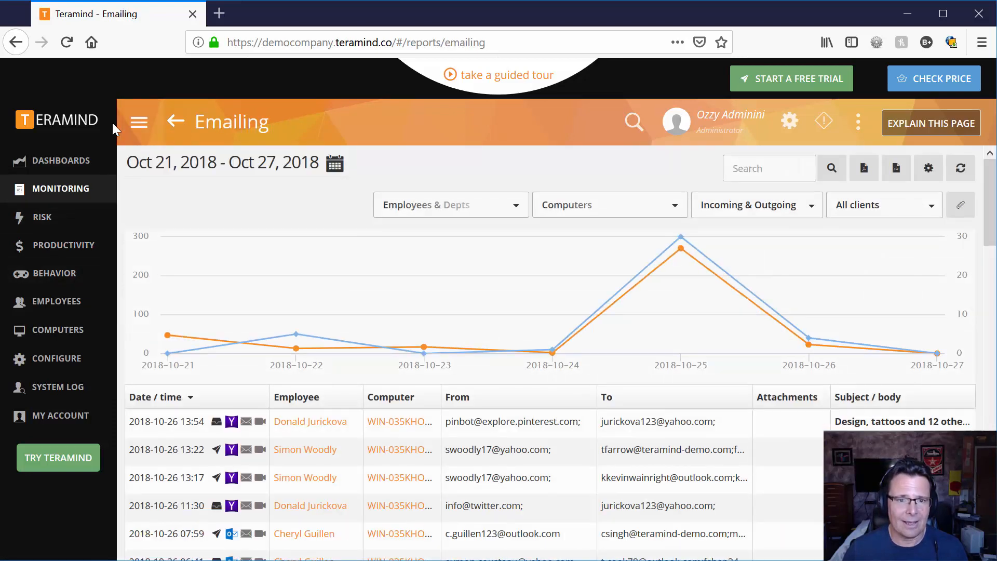
Collapse and restore the sidebar, then switch to the Social media report.
left_click(138, 123)
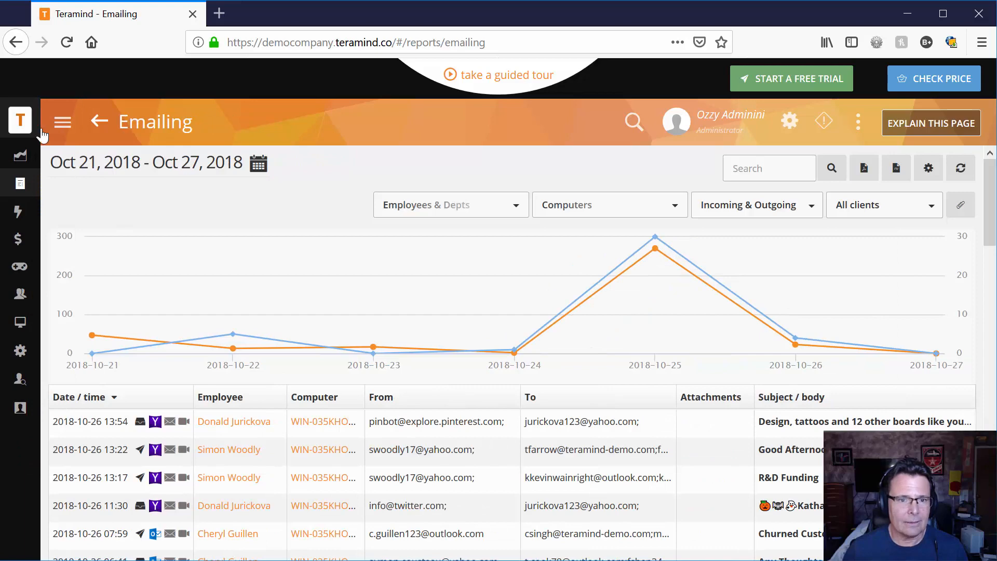
mouse_move(62, 122)
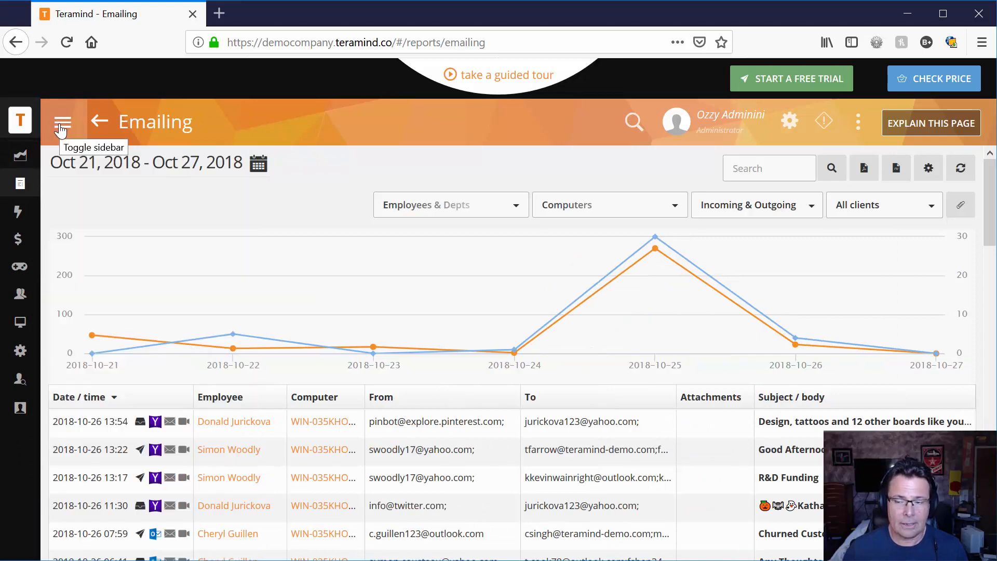
left_click(62, 122)
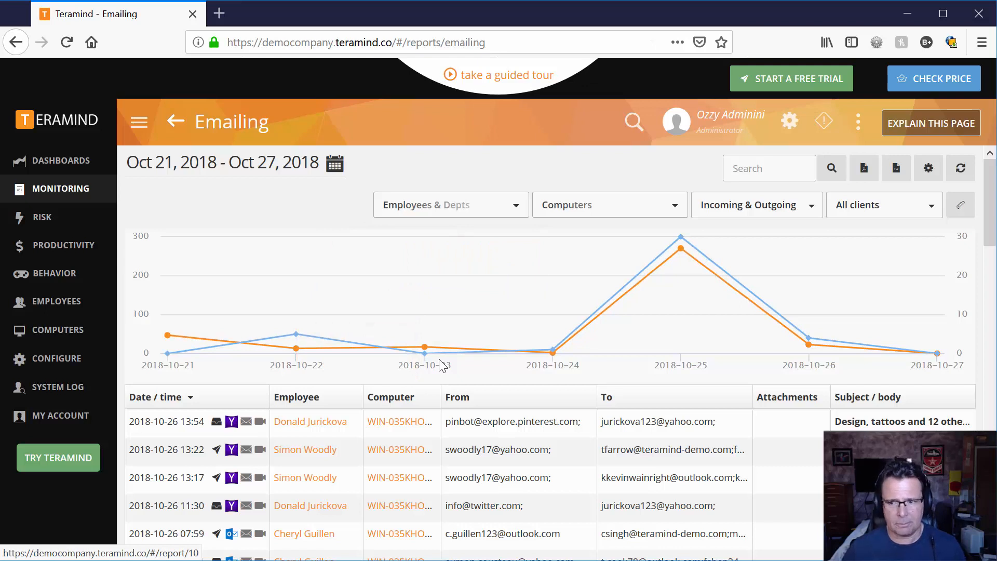
left_click(60, 160)
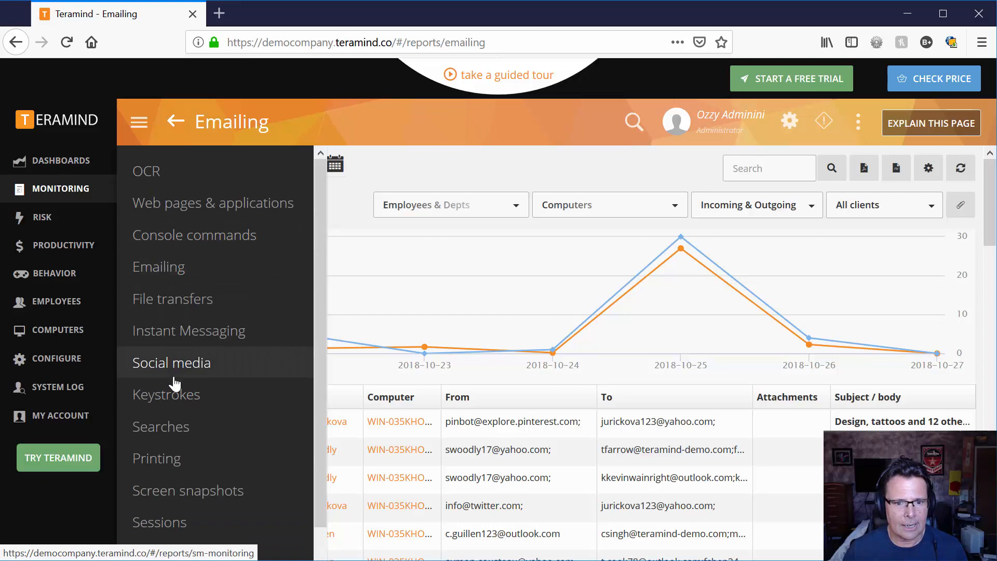
left_click(170, 363)
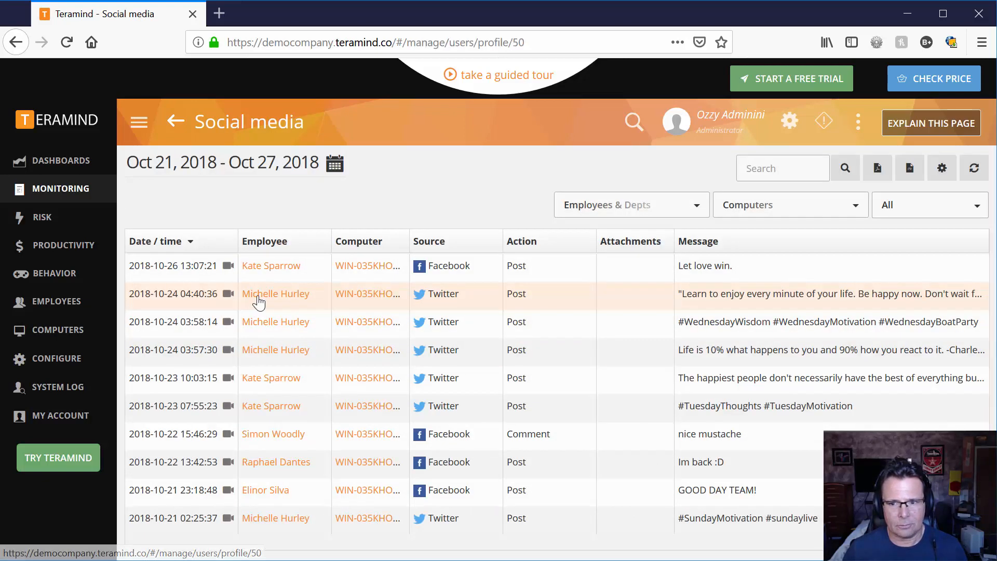
left_click(275, 292)
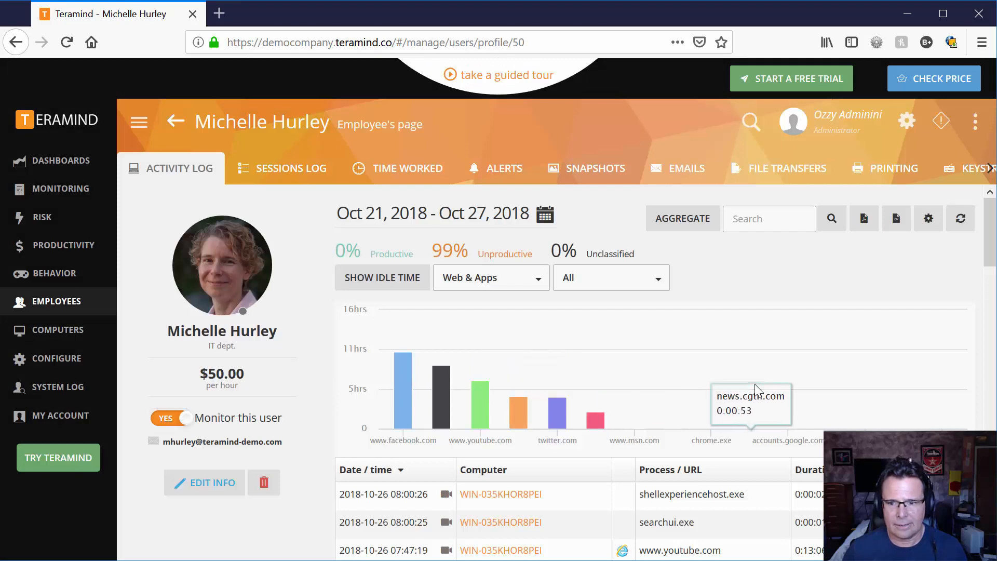
mouse_move(736, 404)
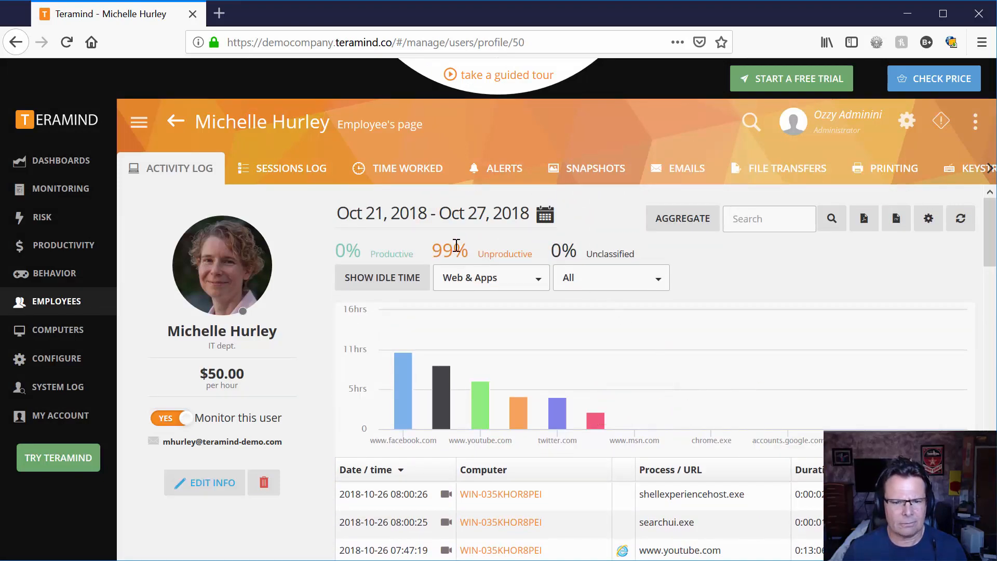
mouse_move(559, 401)
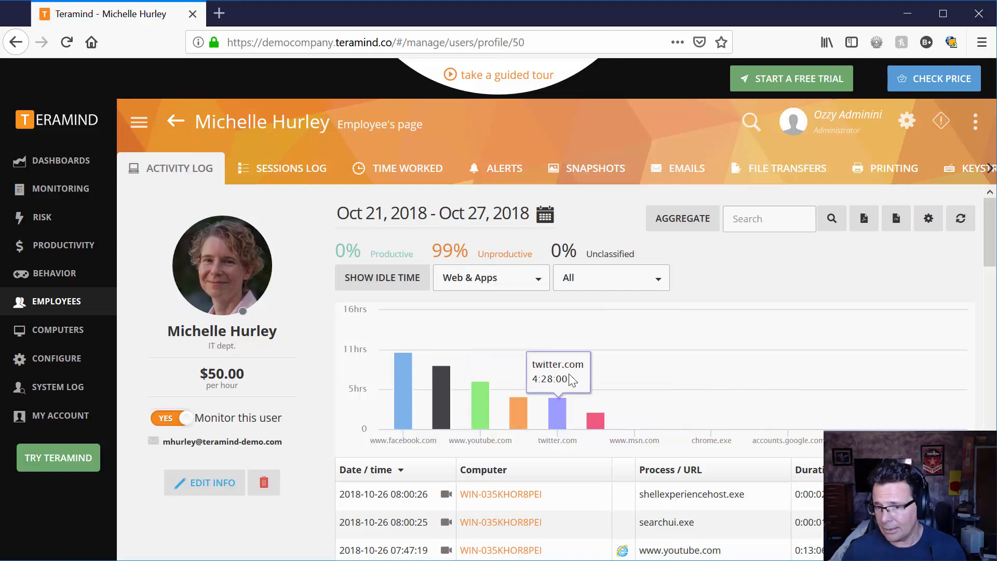
scroll("down", 3)
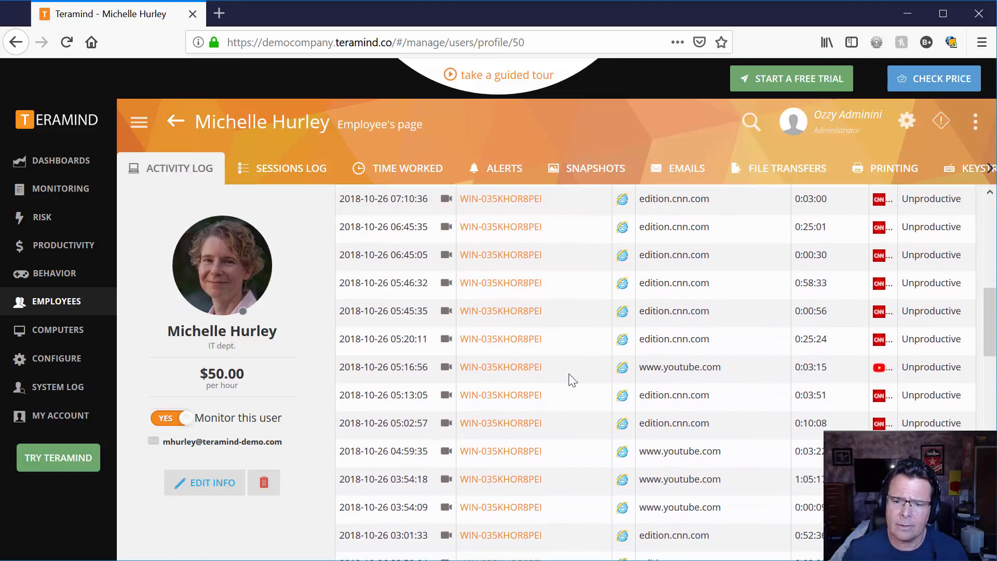
scroll("down", 3)
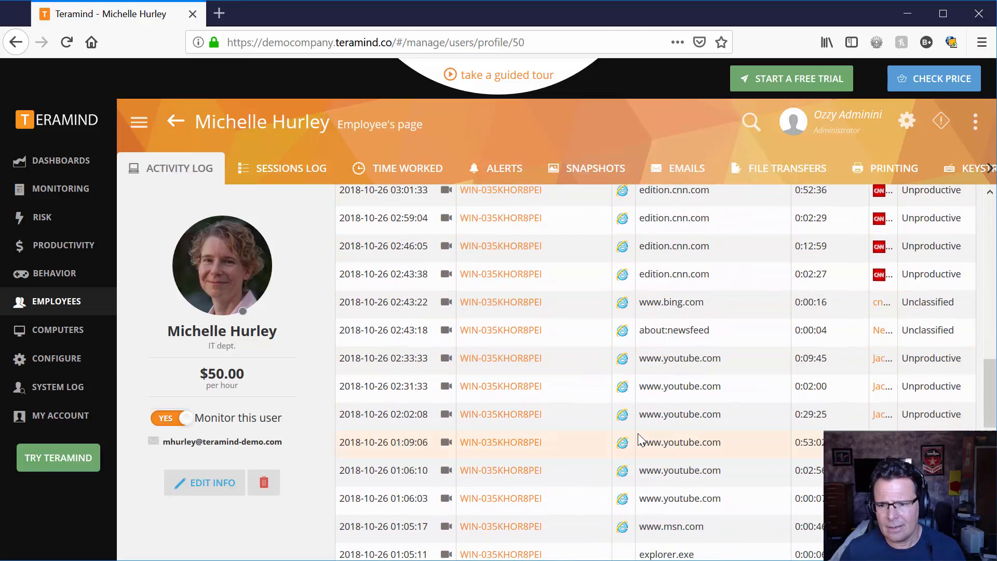
scroll("down", 3)
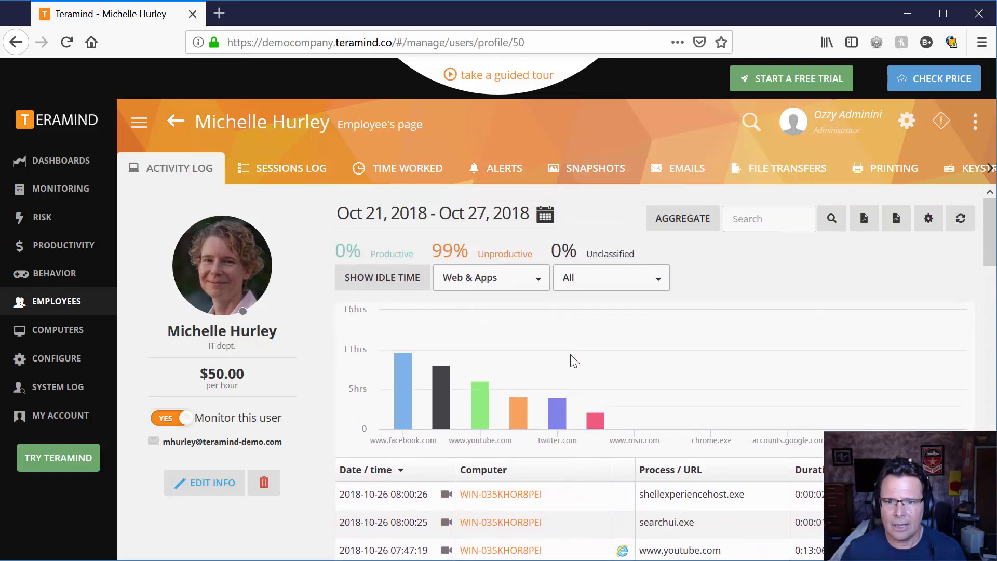
mouse_move(439, 368)
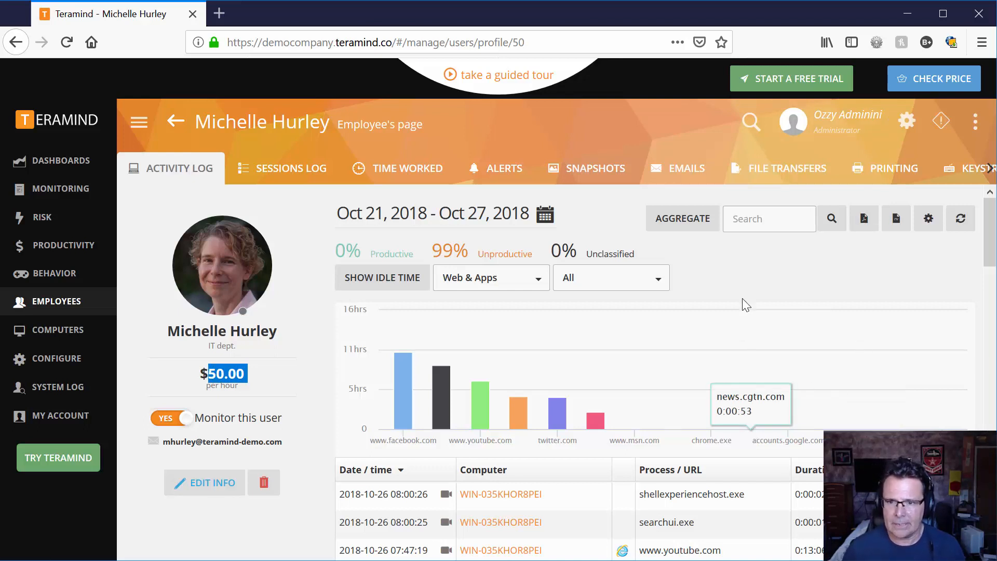
mouse_move(749, 296)
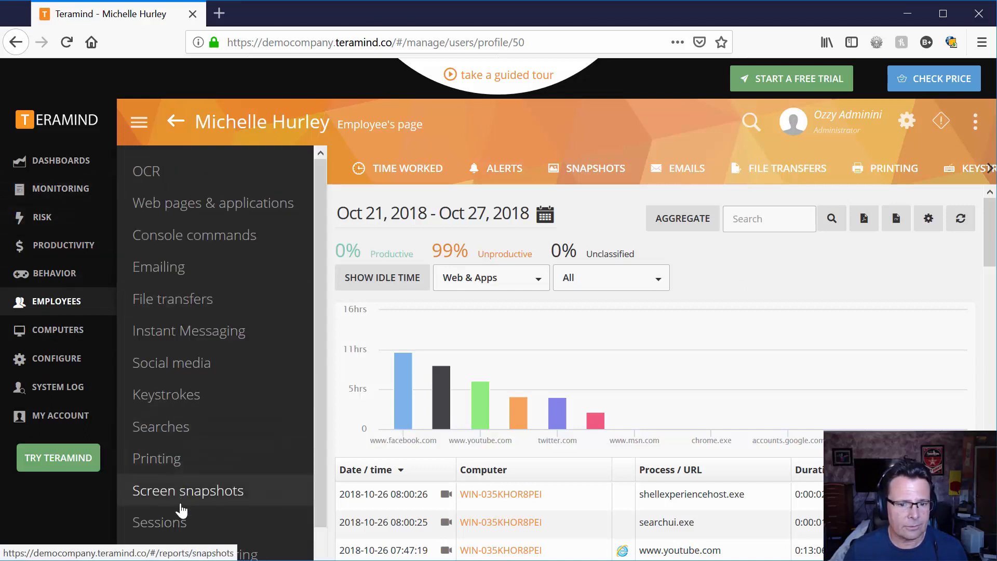
Open the Risk overview of violations by date and rule tags.
scroll("down", 3)
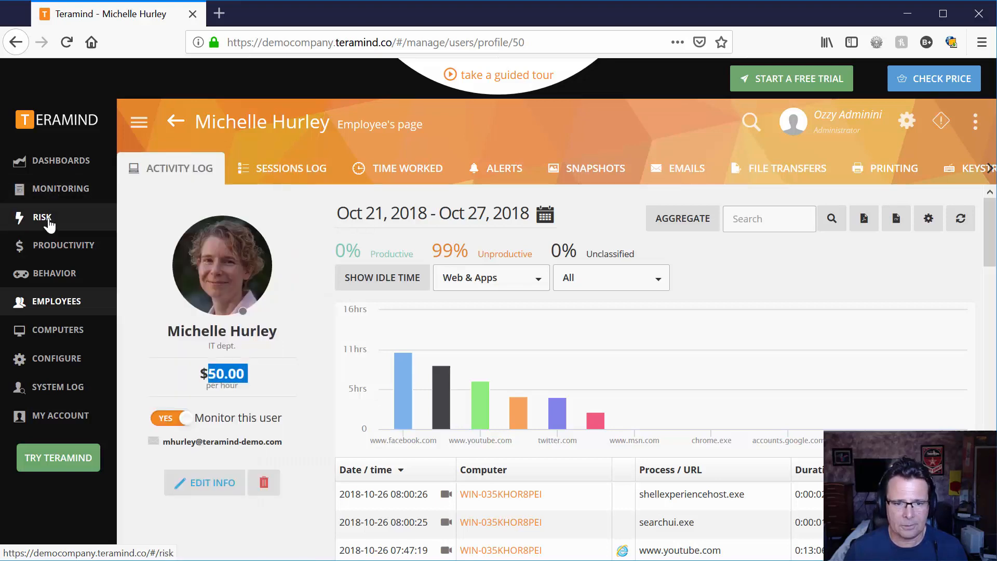
left_click(42, 217)
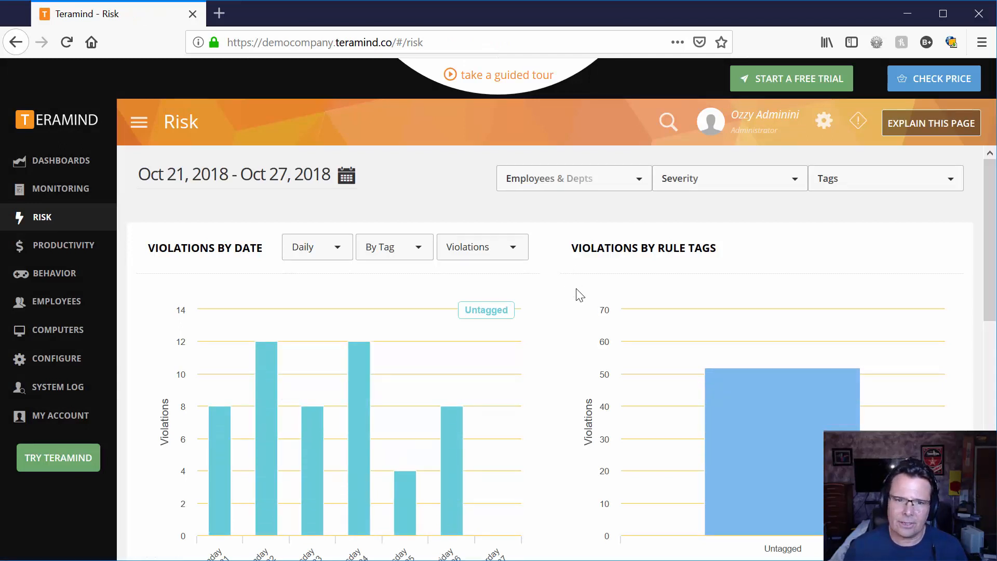
scroll("down", 3)
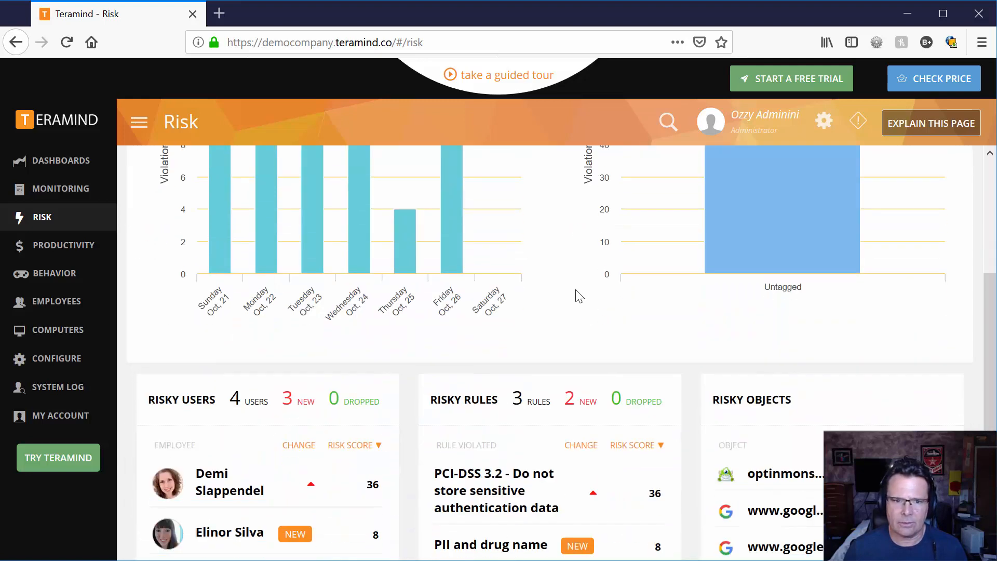
scroll("down", 3)
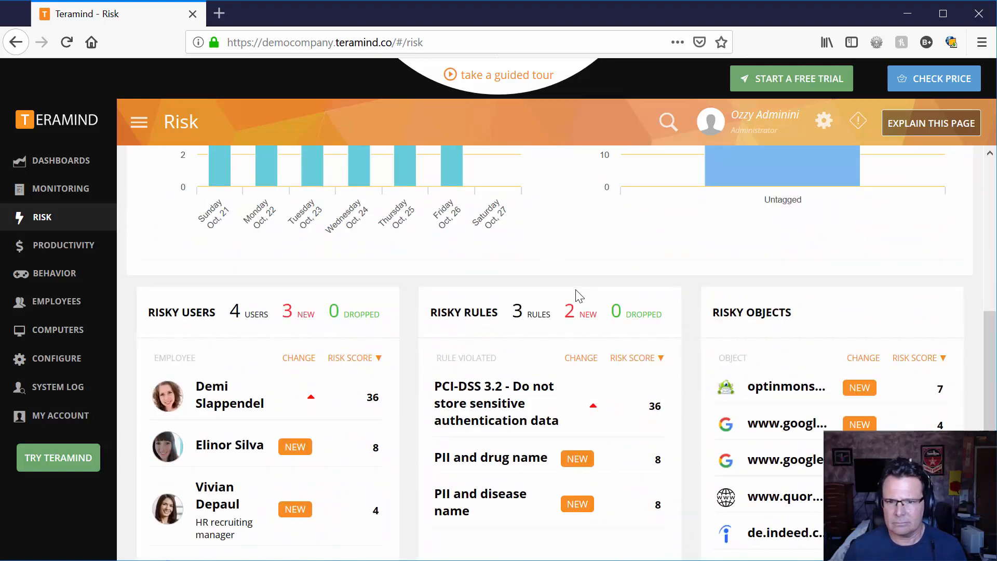
mouse_move(471, 413)
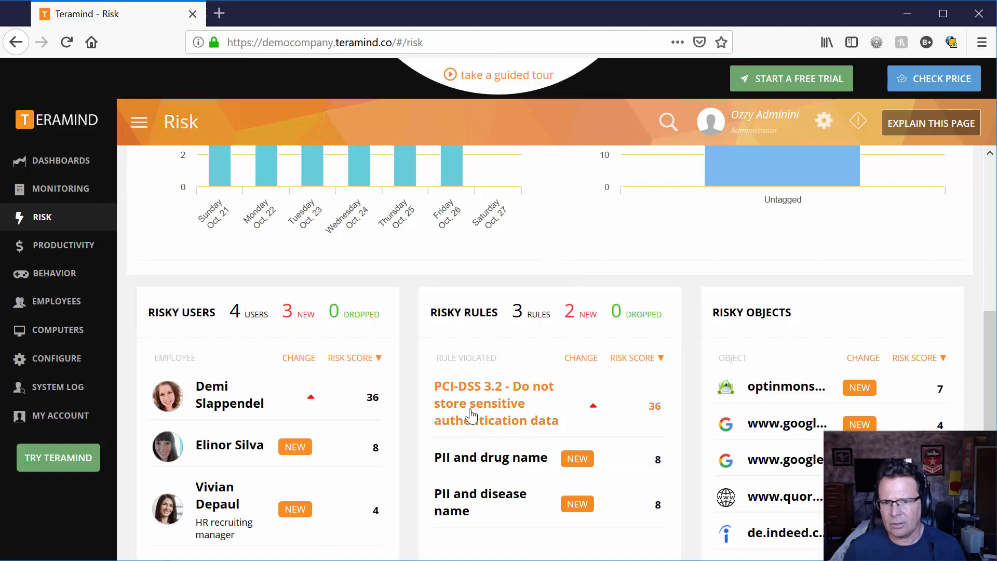
mouse_move(477, 485)
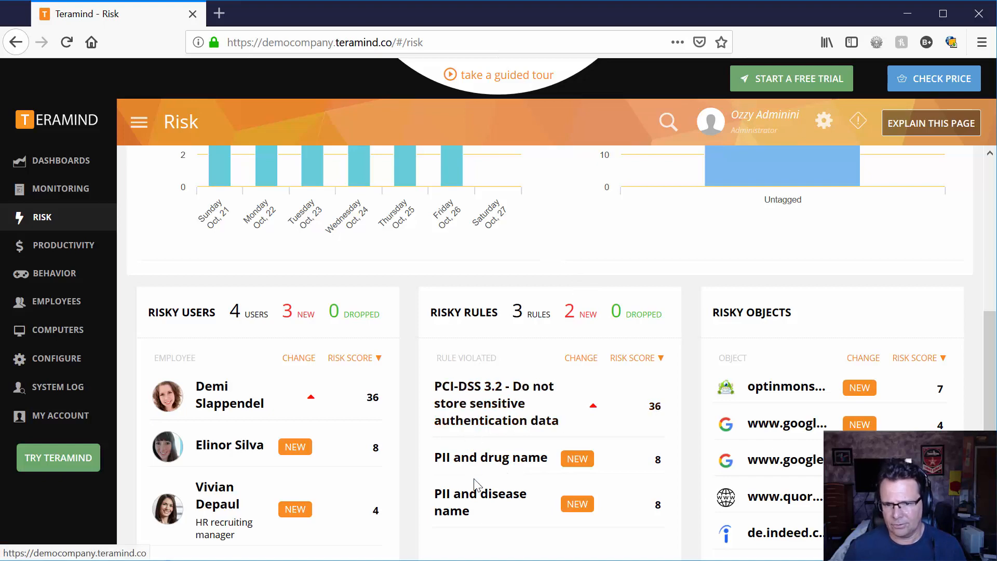
scroll("down", 3)
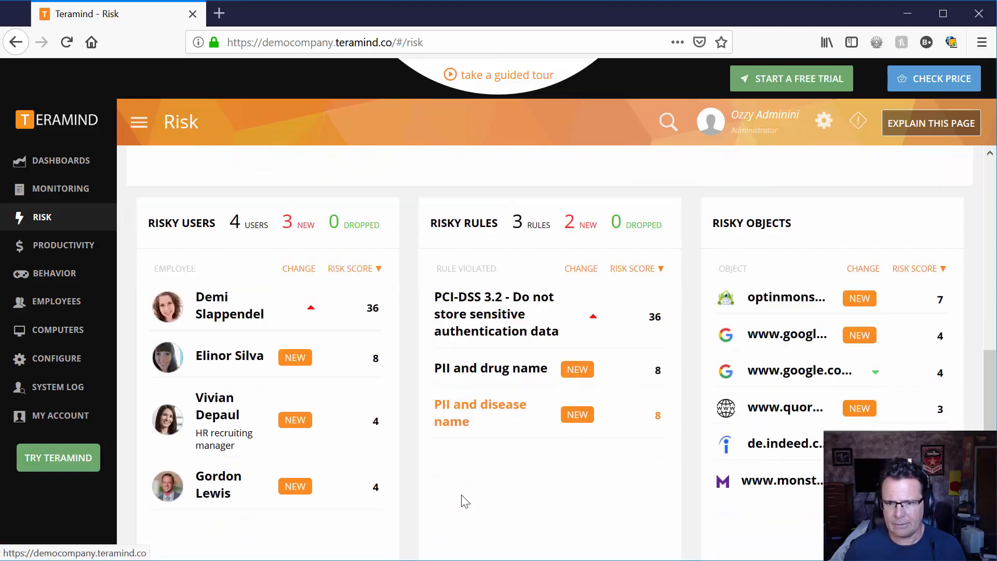
scroll("down", 3)
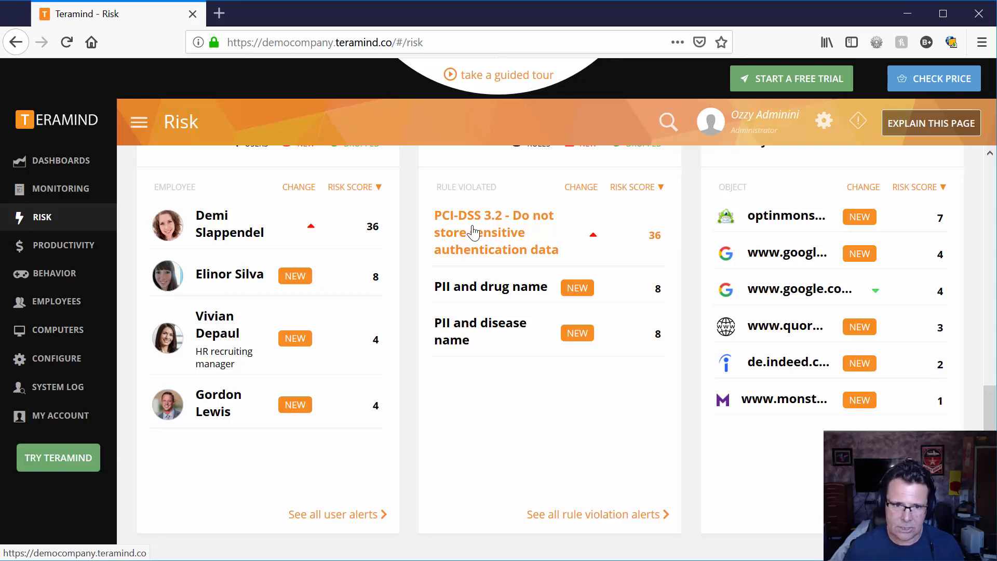
mouse_move(475, 241)
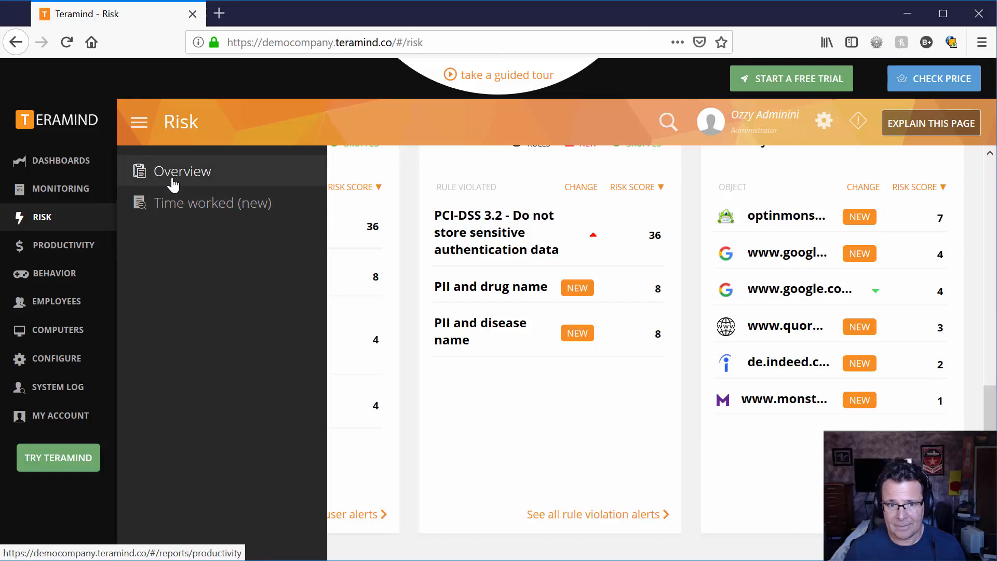
Open the Productivity Overview with the week's hours and wage totals.
left_click(183, 171)
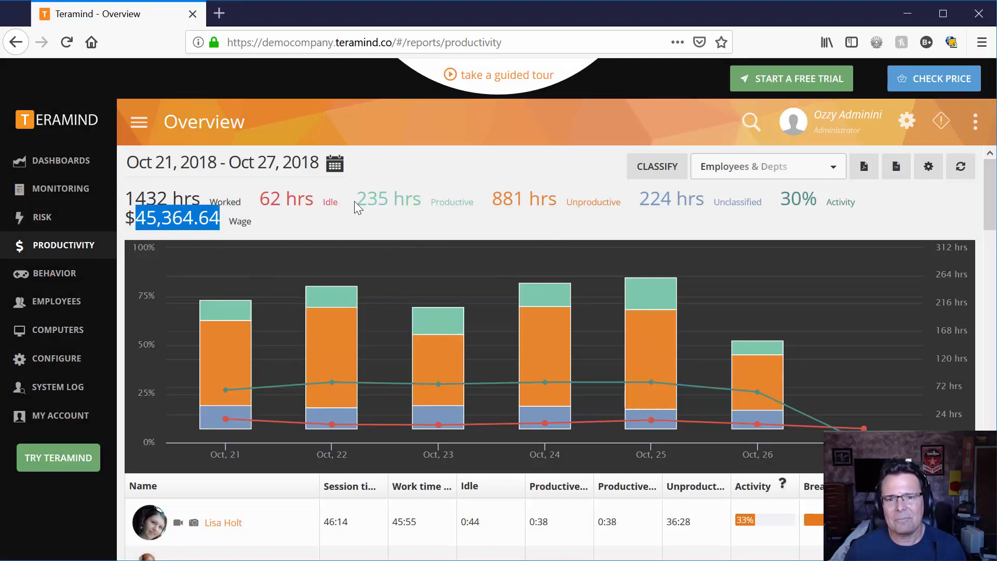
mouse_move(757, 391)
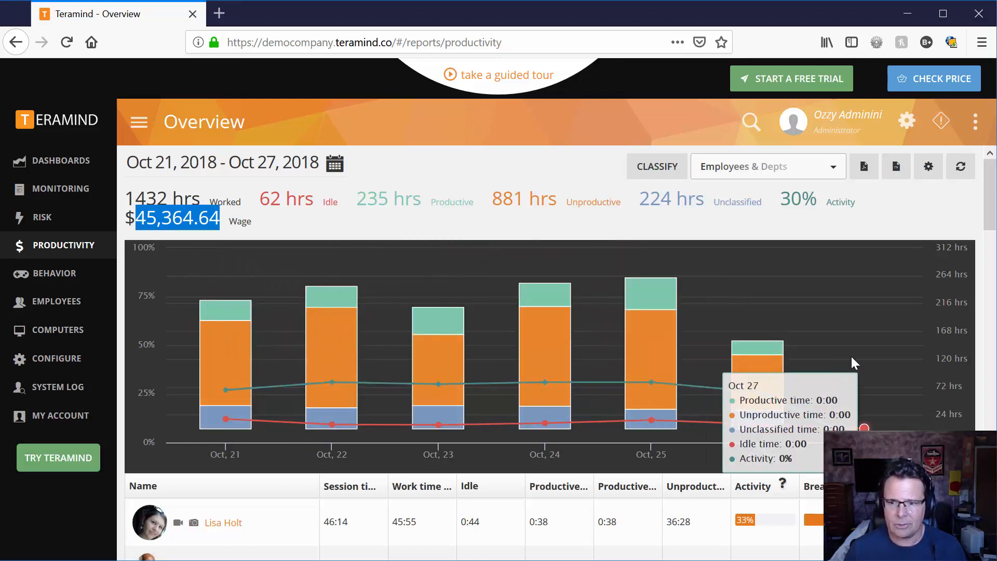
mouse_move(53, 273)
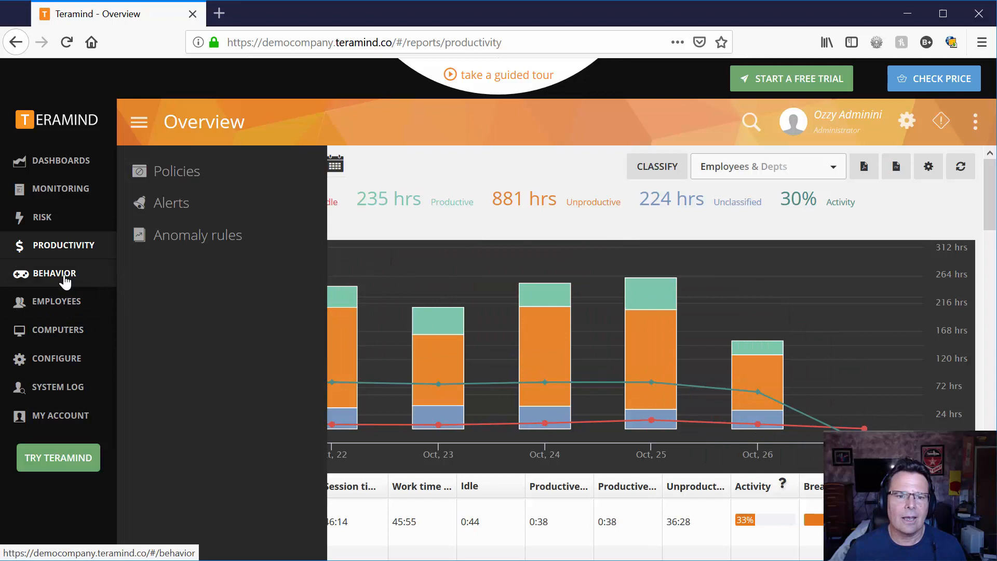
mouse_move(170, 203)
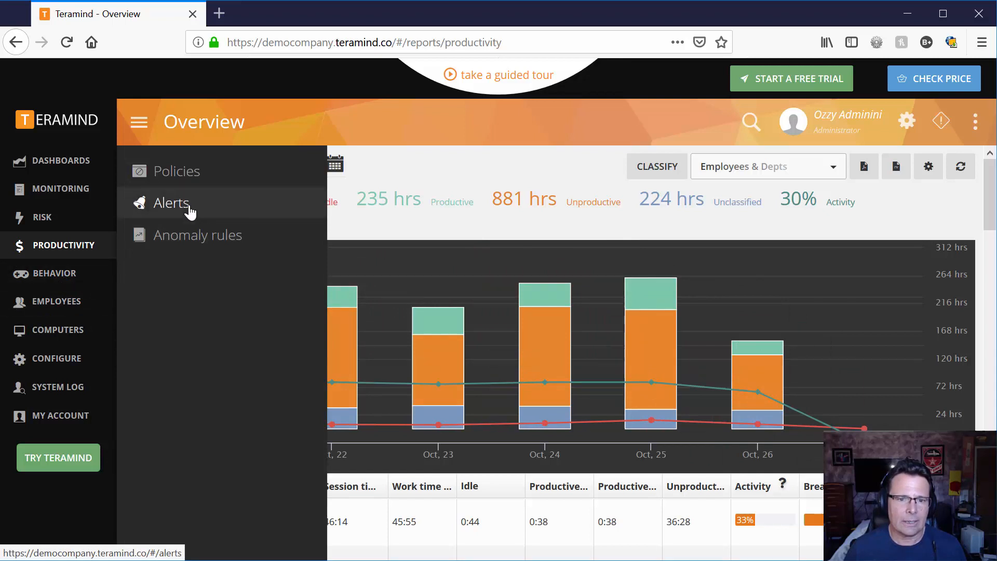
Review the Behavior Alerts report, then go to the Computers list.
left_click(170, 202)
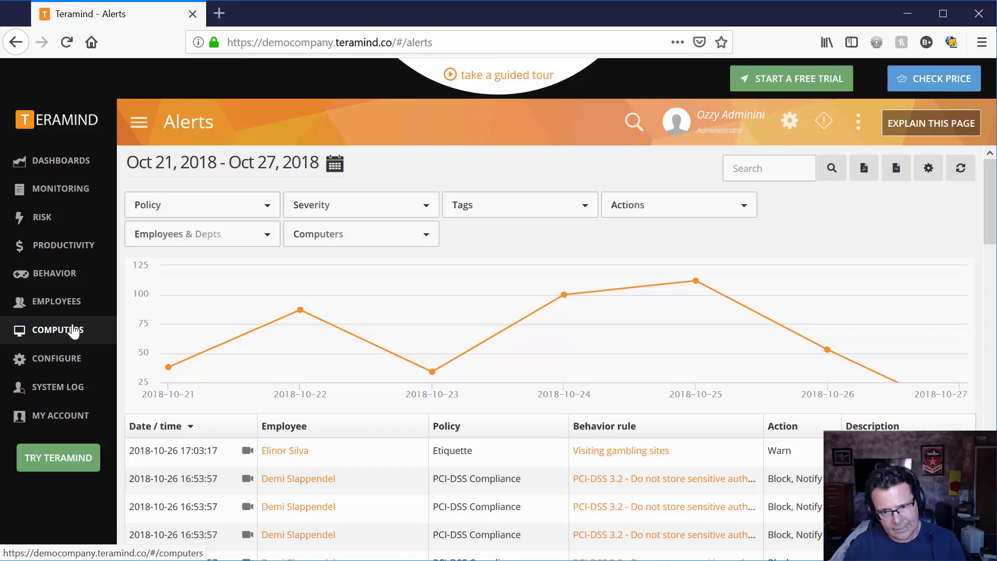
mouse_move(581, 460)
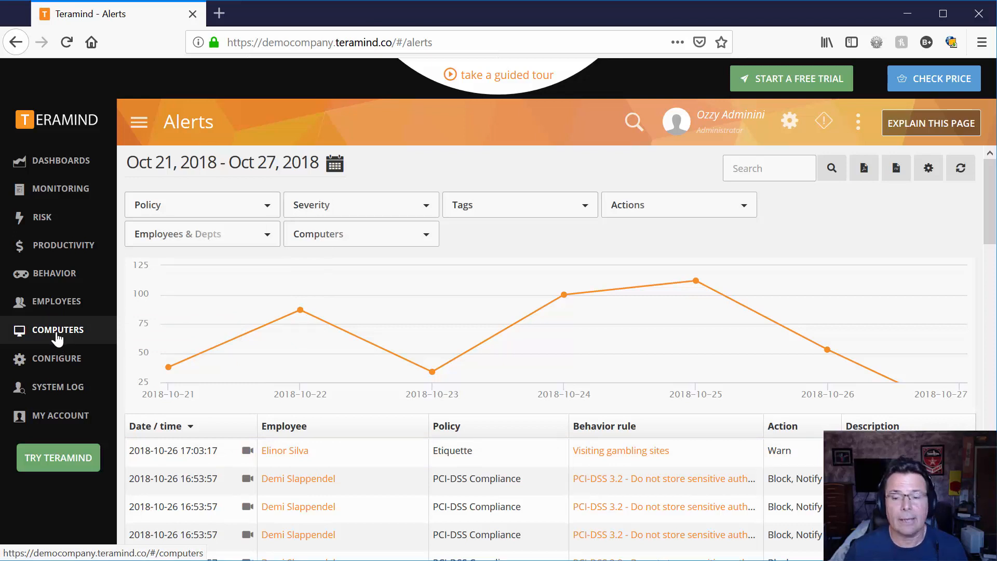
left_click(57, 330)
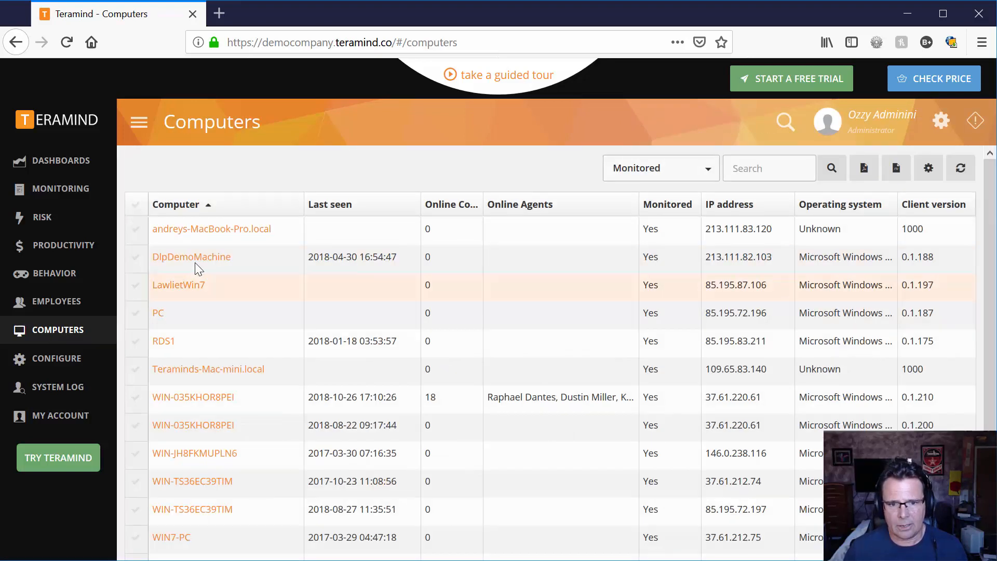
Scroll through the monitored computers list, then bring up the Configure sections.
scroll("down", 3)
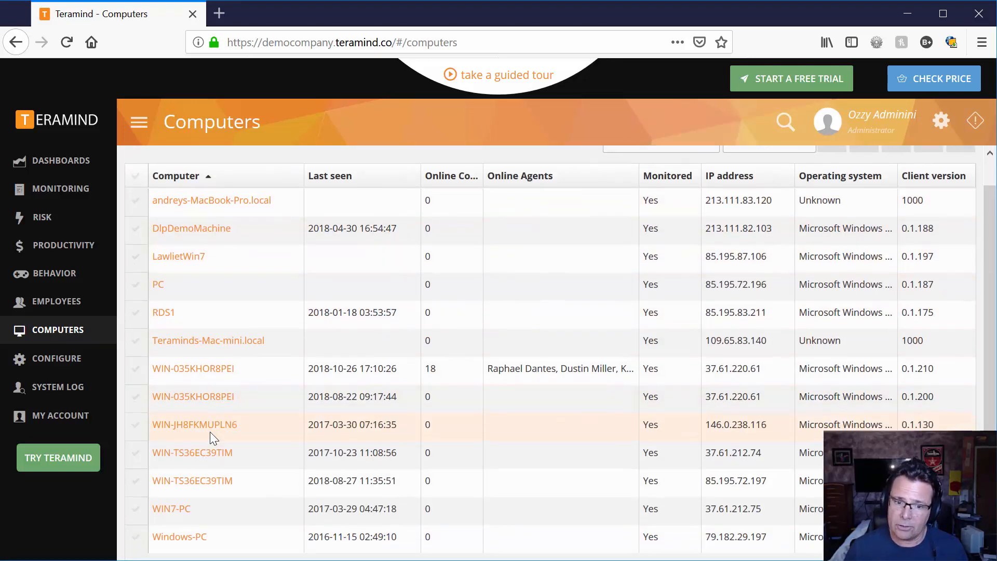
mouse_move(192, 436)
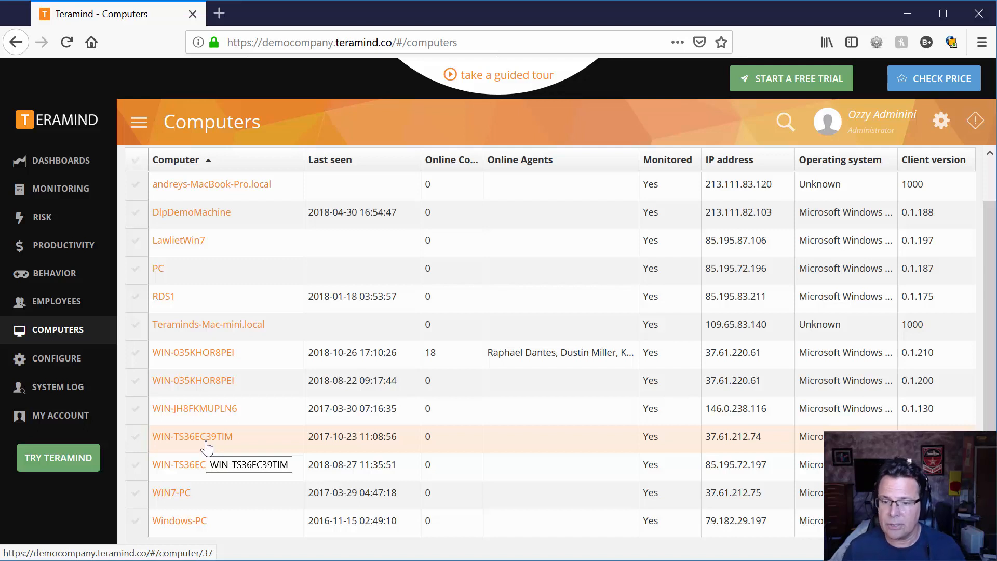
left_click(56, 358)
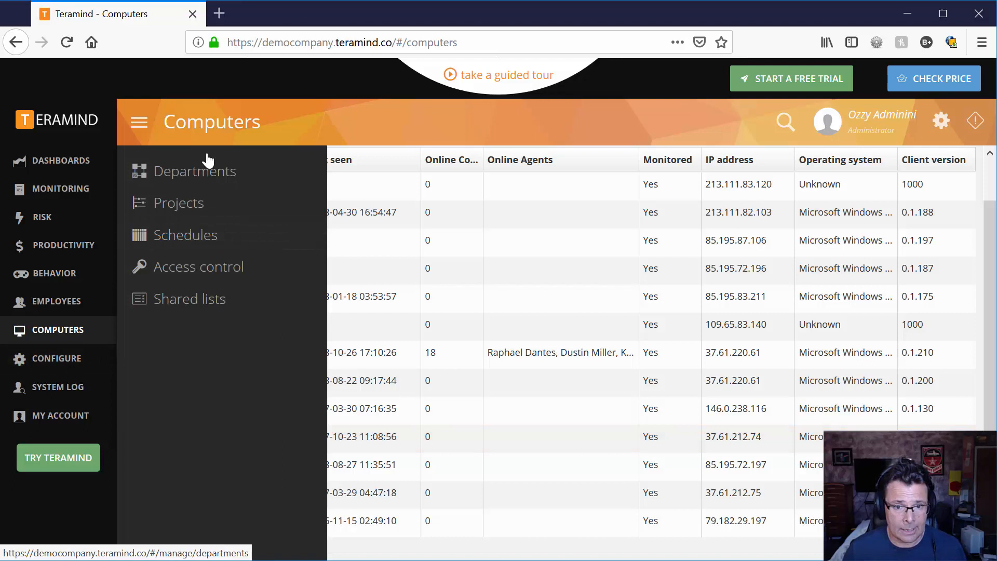
View the Marketing department's members, then open the System Log of administrator actions.
left_click(195, 170)
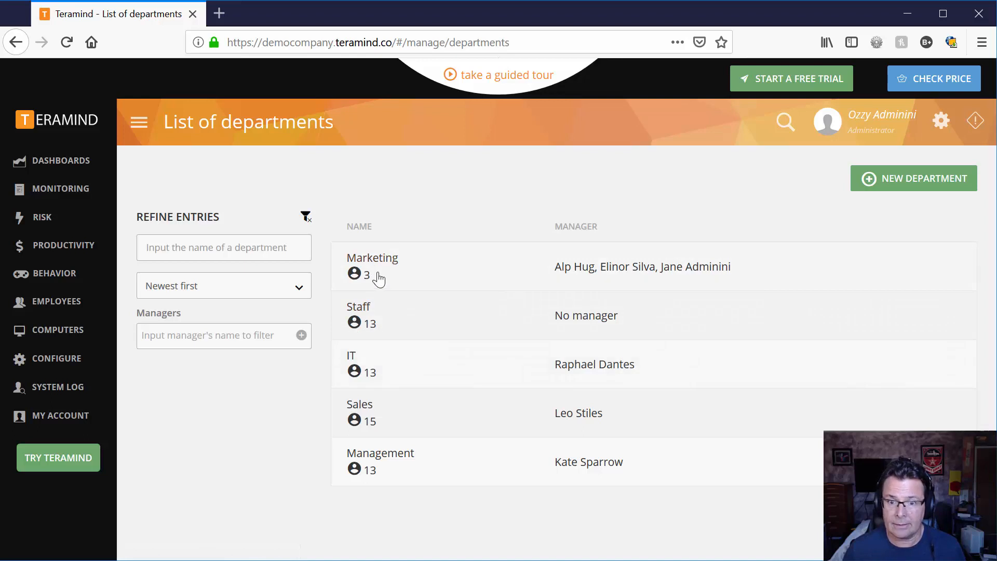
left_click(372, 257)
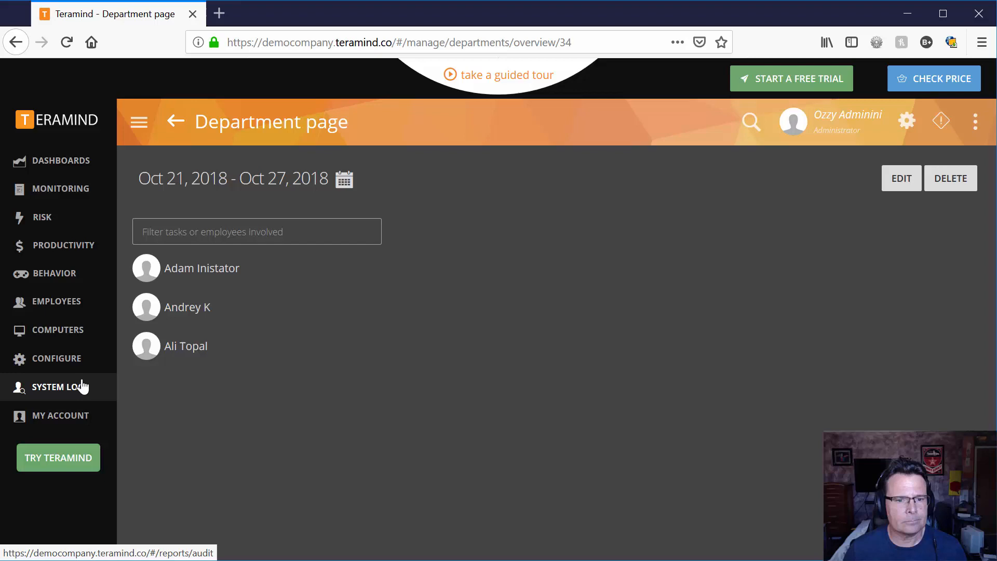
left_click(59, 386)
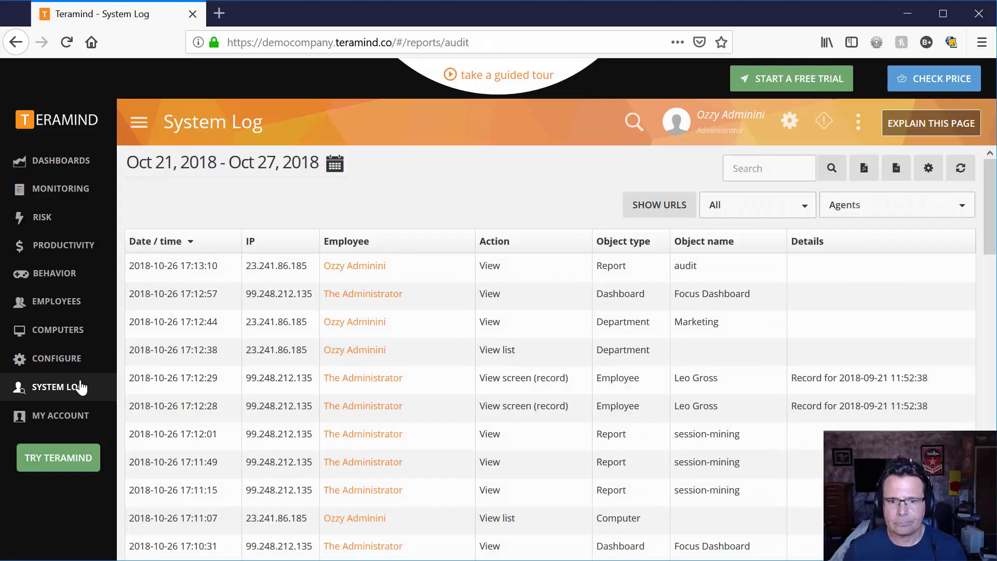
left_click(56, 358)
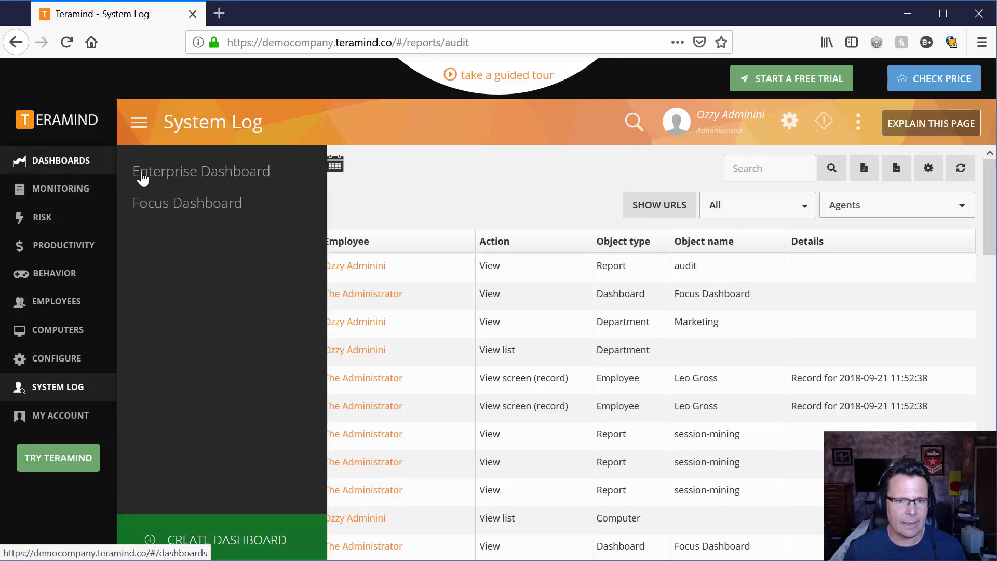
left_click(200, 172)
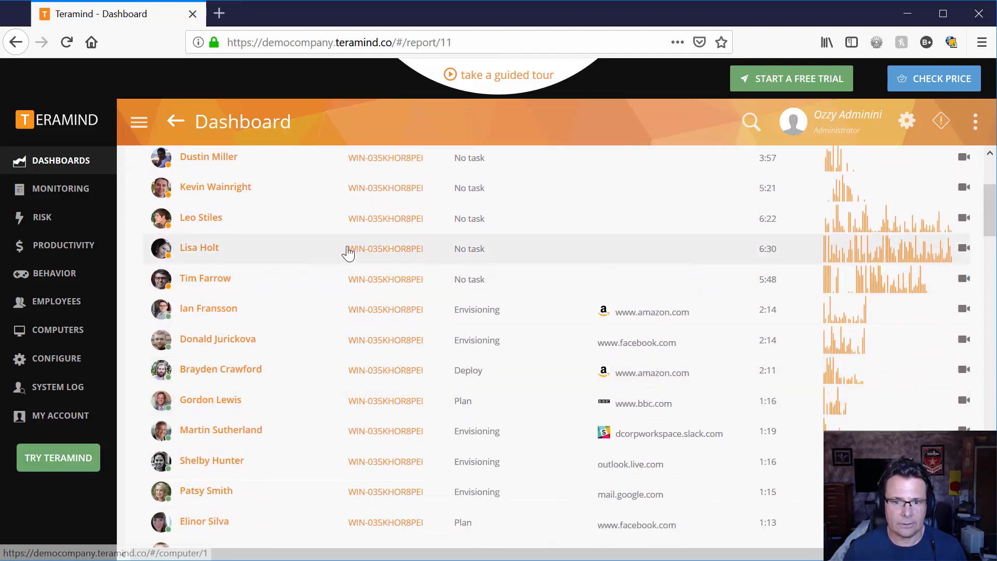
left_click(199, 248)
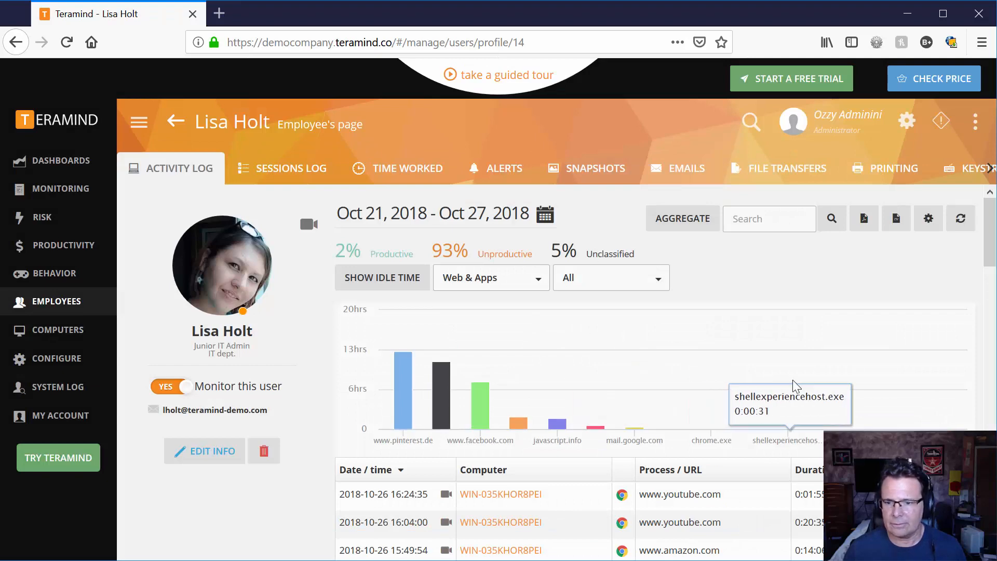
scroll("down", 3)
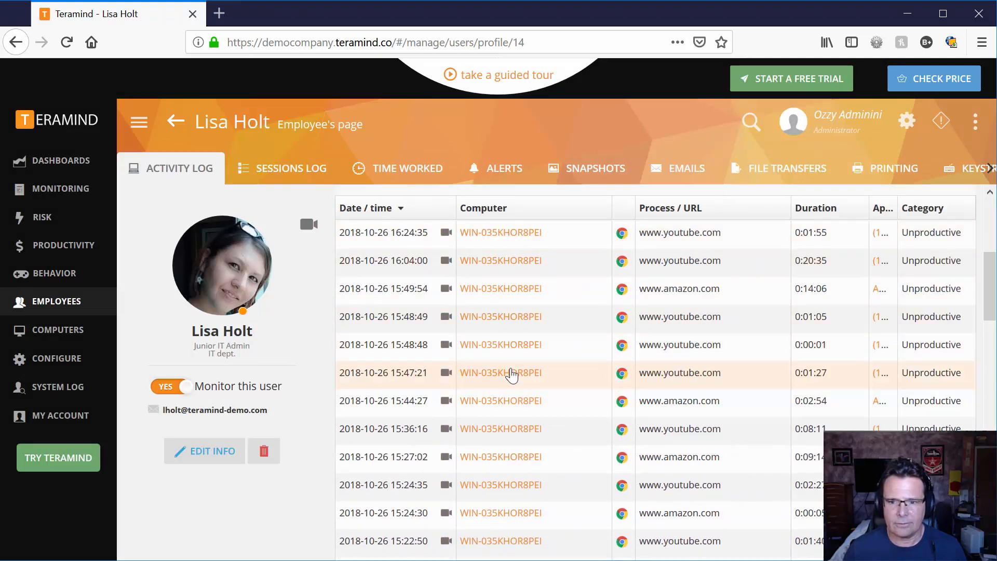
mouse_move(513, 456)
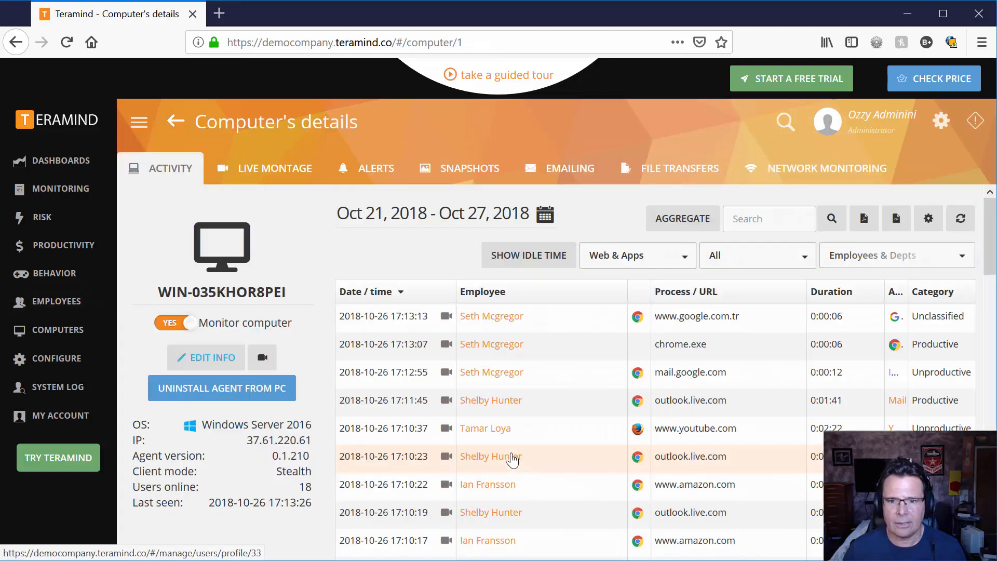
mouse_move(550, 368)
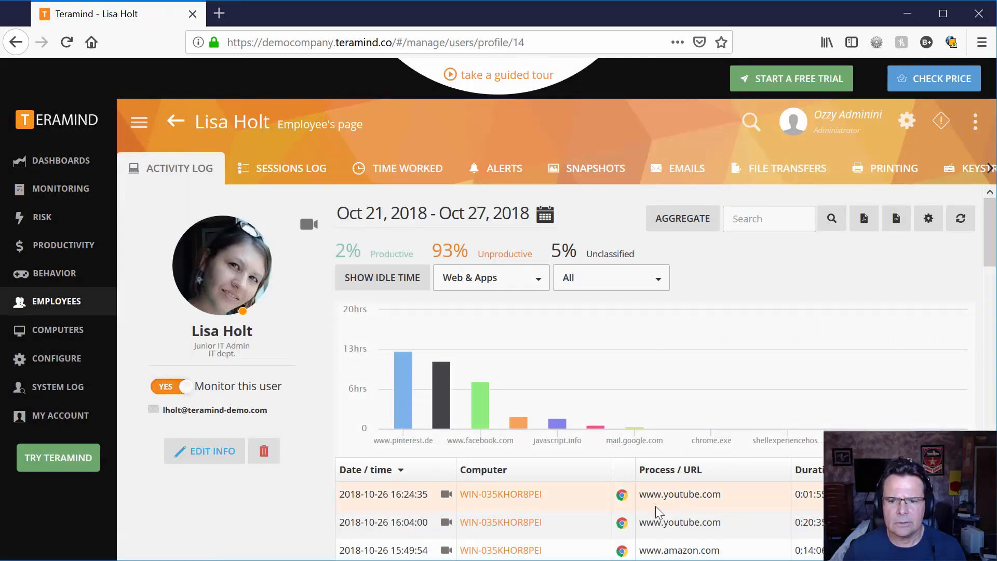
scroll("down", 3)
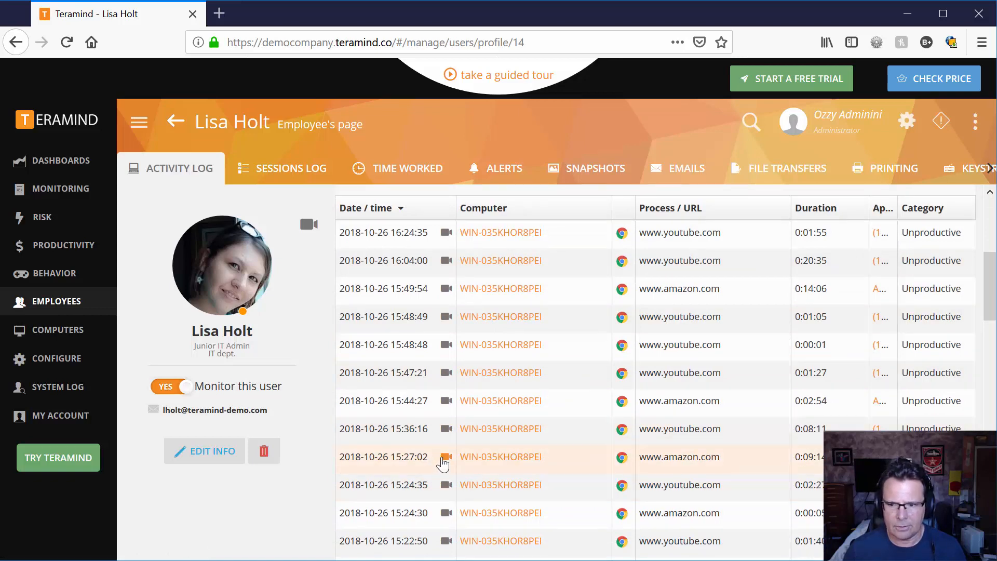
left_click(445, 457)
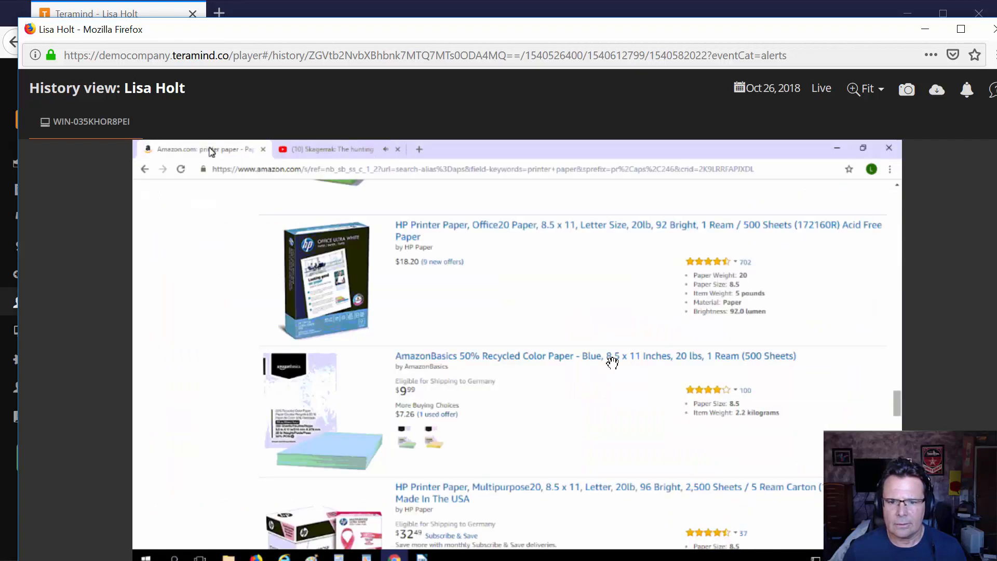
mouse_move(799, 210)
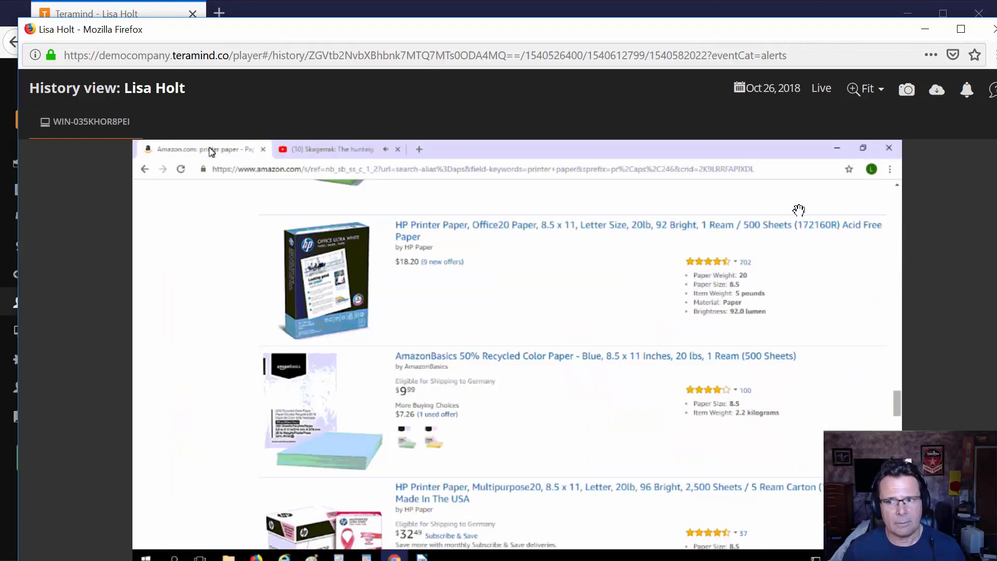
mouse_move(937, 348)
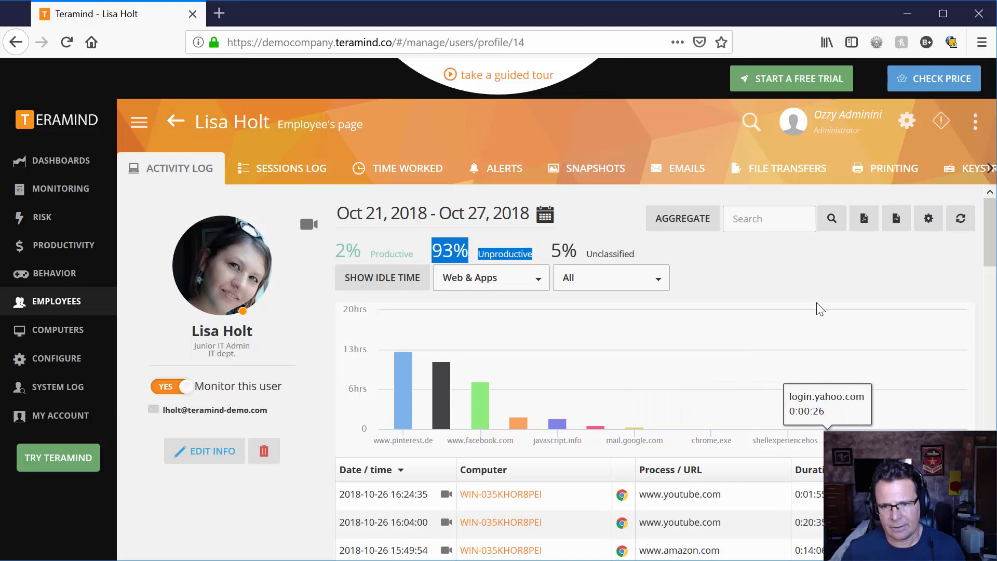
mouse_move(804, 311)
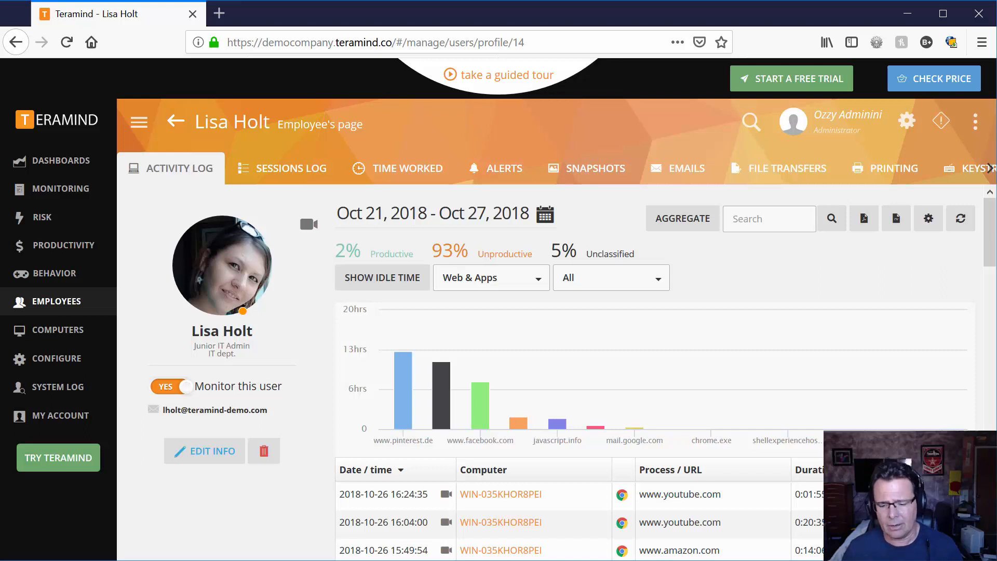
mouse_move(480, 387)
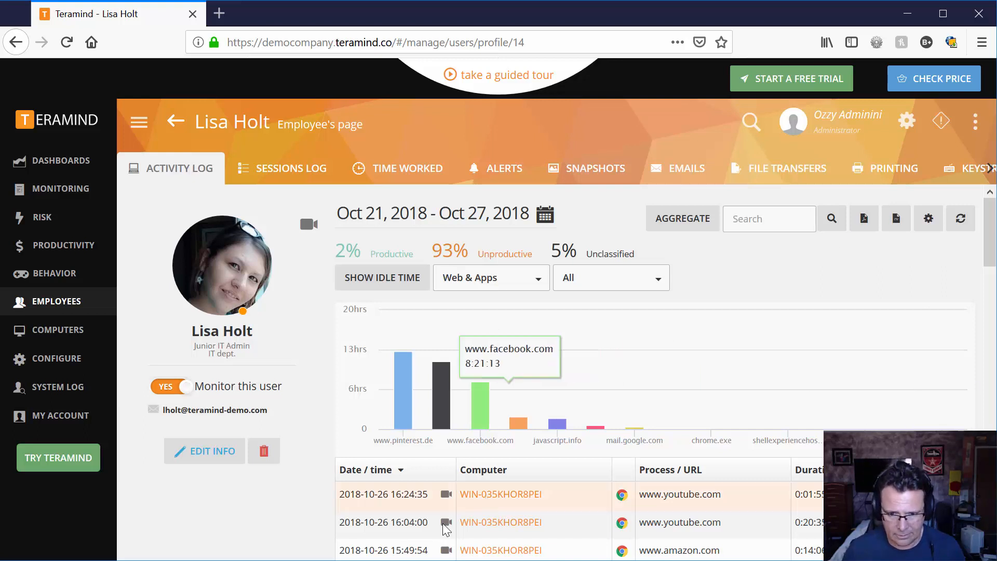
left_click(445, 522)
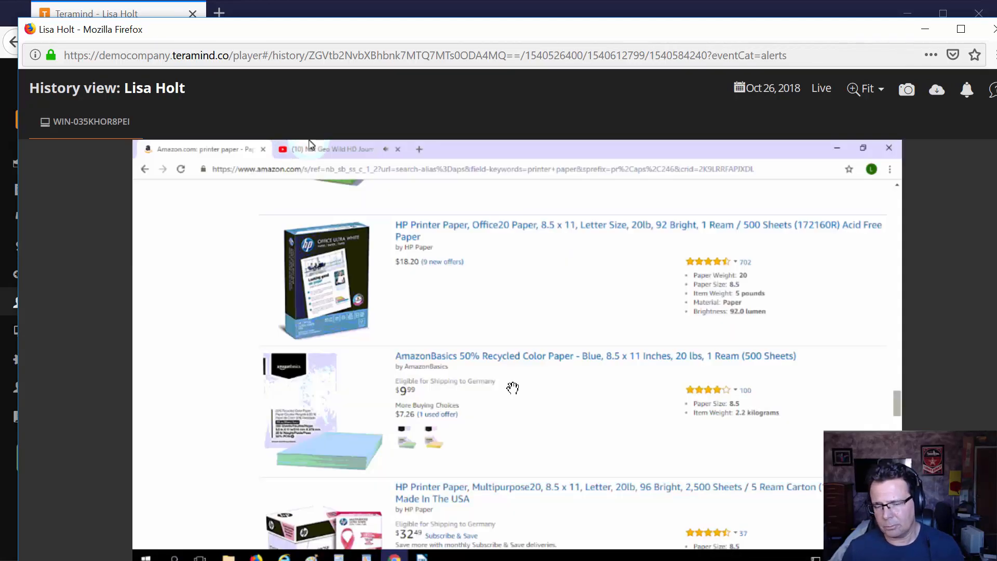
left_click(336, 148)
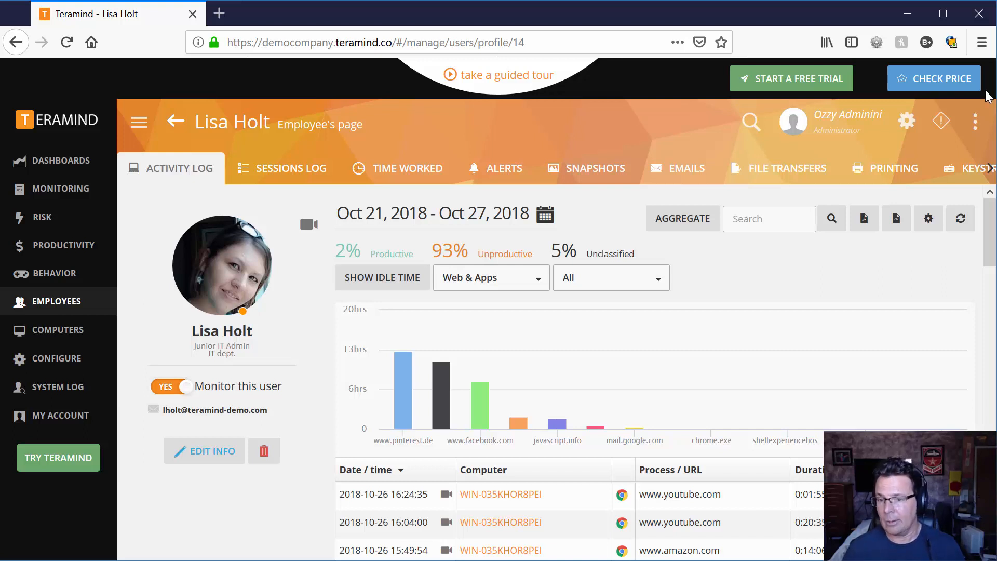
mouse_move(975, 120)
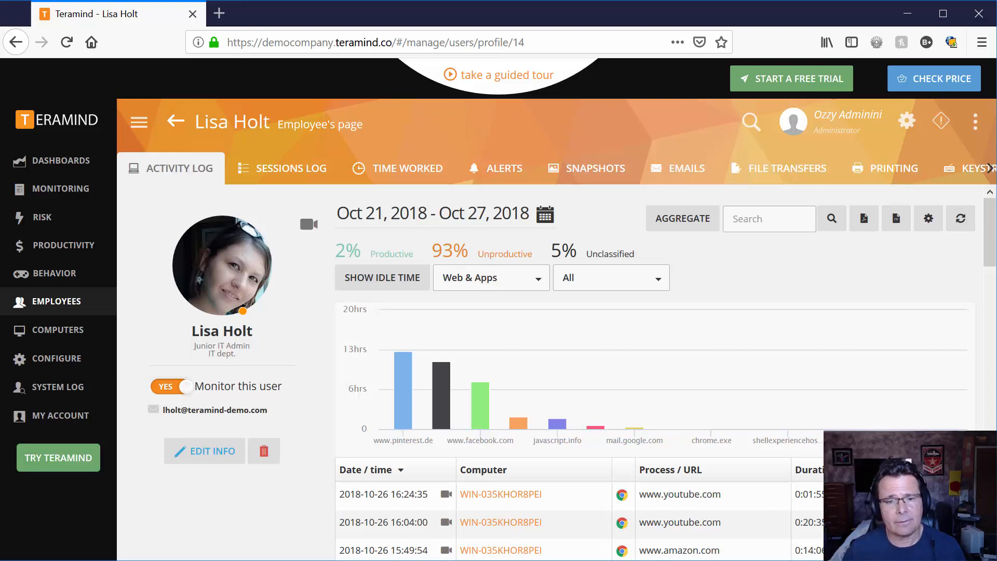
mouse_move(533, 27)
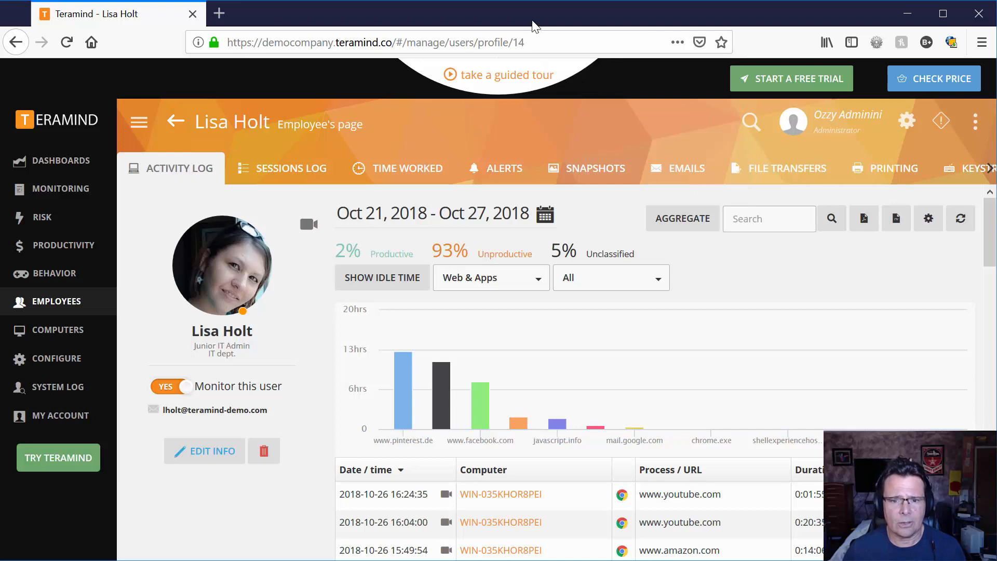